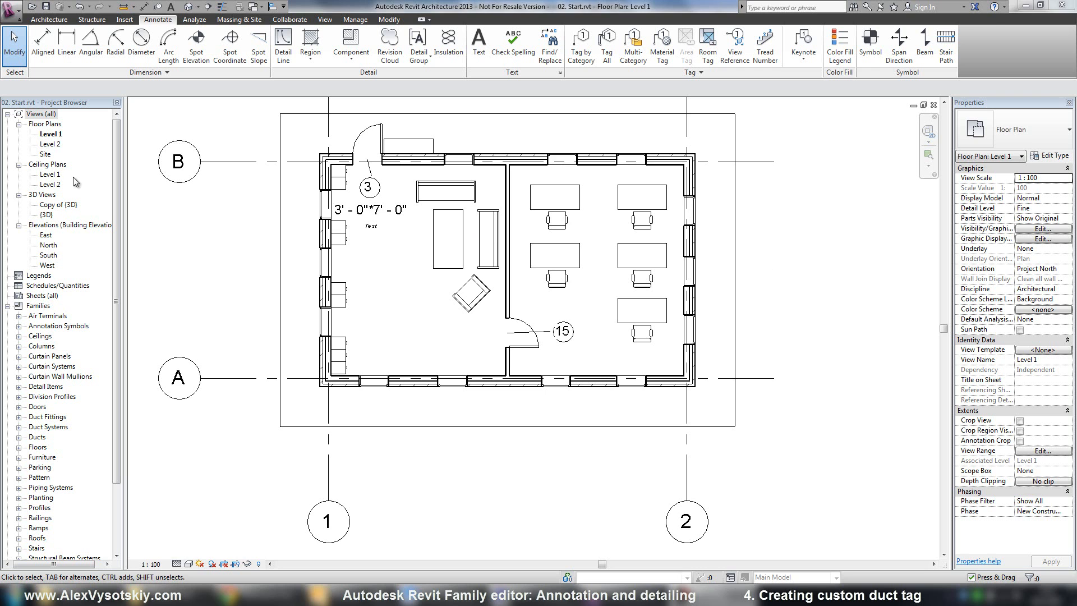
Step: Open Ceiling Plans > Level 1 from the Project Browser and make it the active view
{"action": "double_click", "coordinate": [42, 174]}
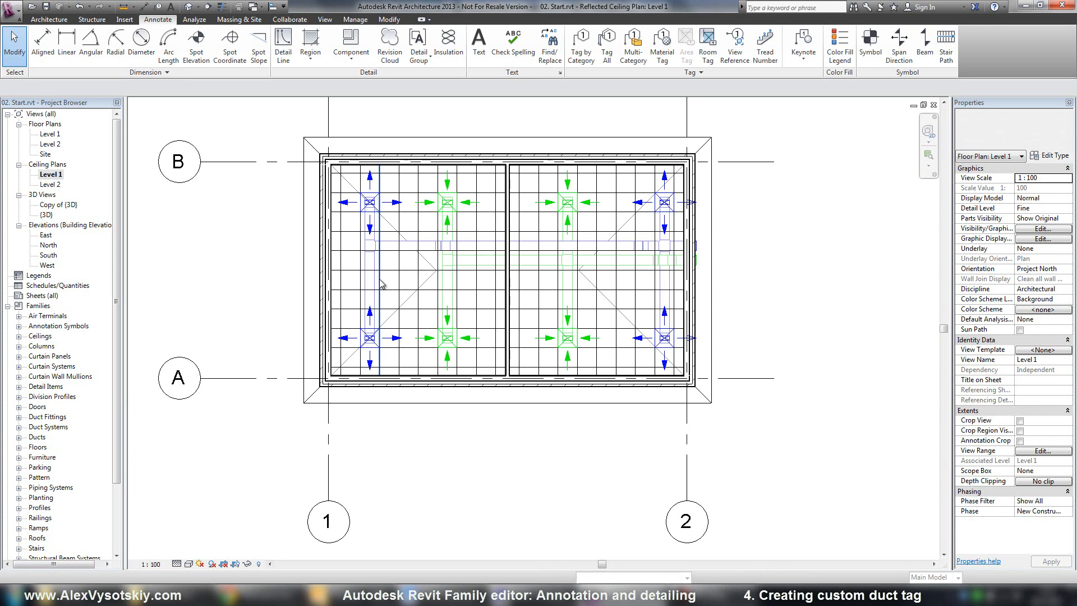
{"action": "left_click", "coordinate": [489, 259]}
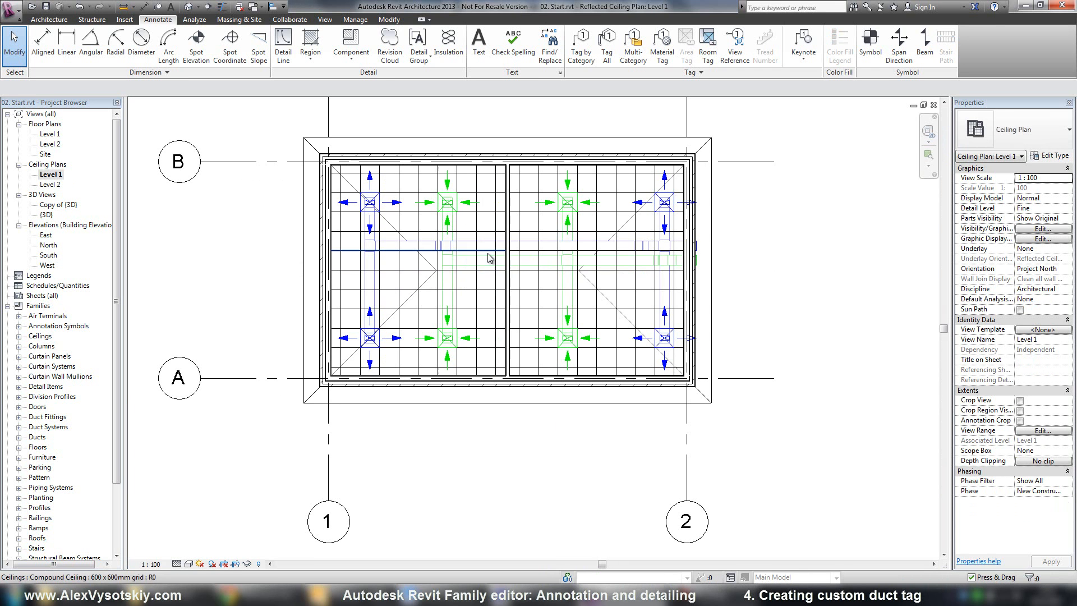
{"action": "mouse_move", "coordinate": [489, 258]}
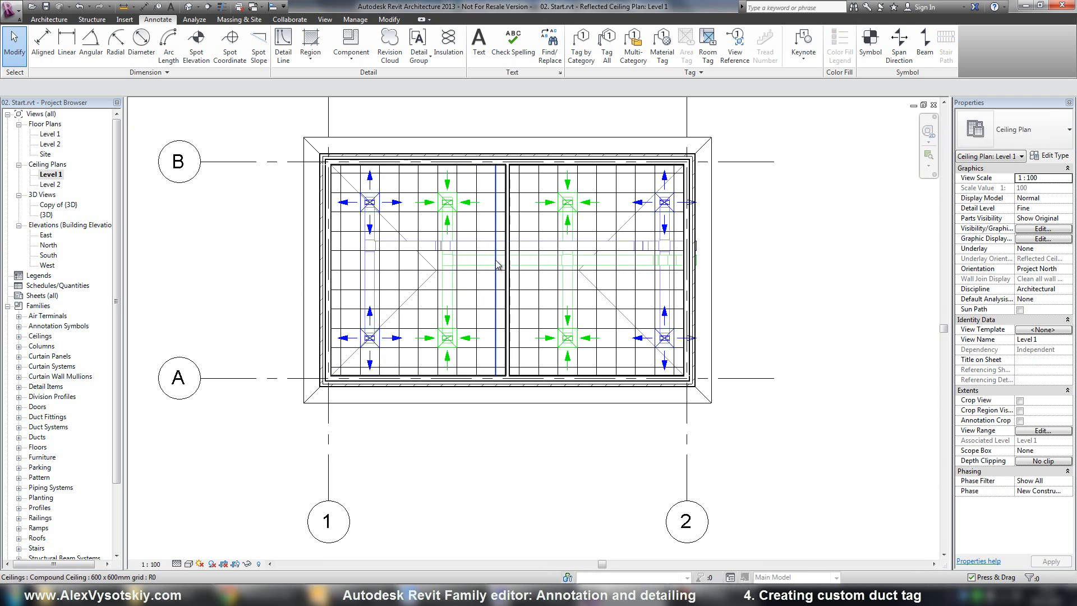
{"action": "mouse_move", "coordinate": [484, 272]}
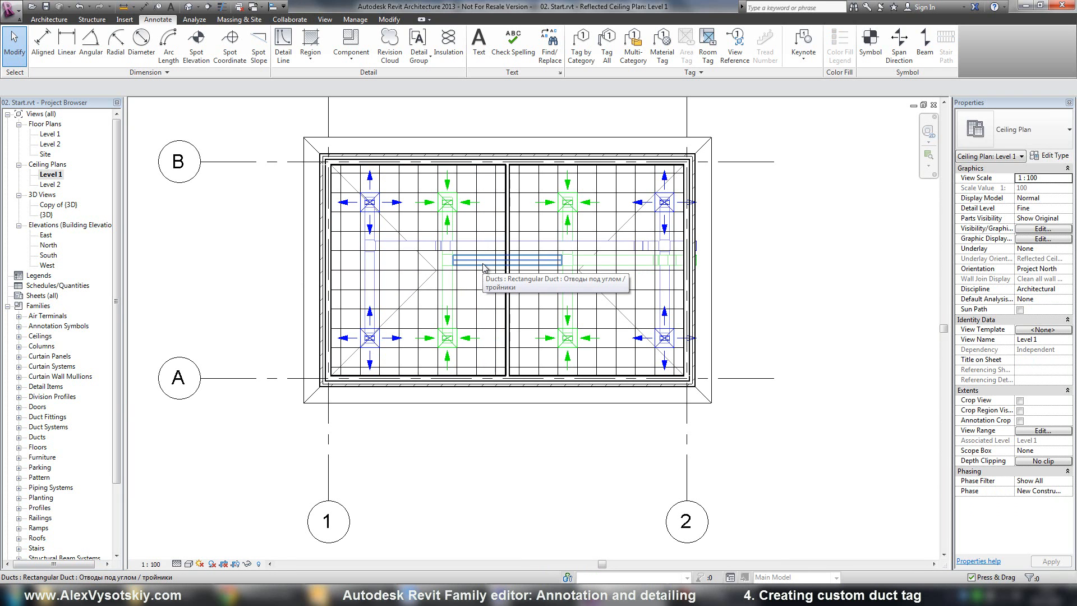
{"action": "mouse_move", "coordinate": [471, 272]}
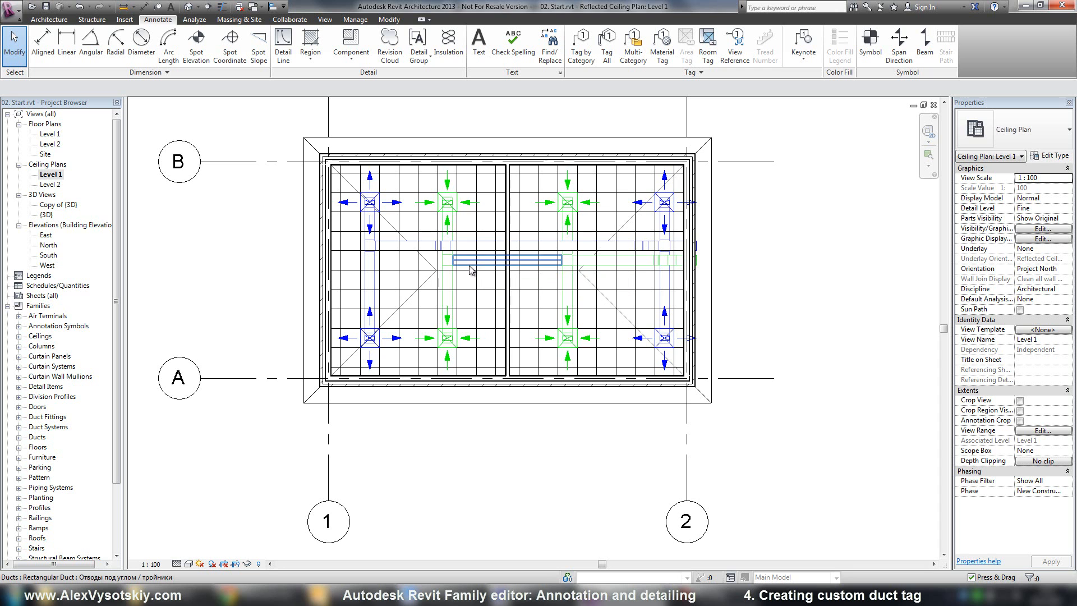
Step: Create a new family from the Metric Generic Tag.rft annotation template
{"action": "left_click", "coordinate": [7, 9]}
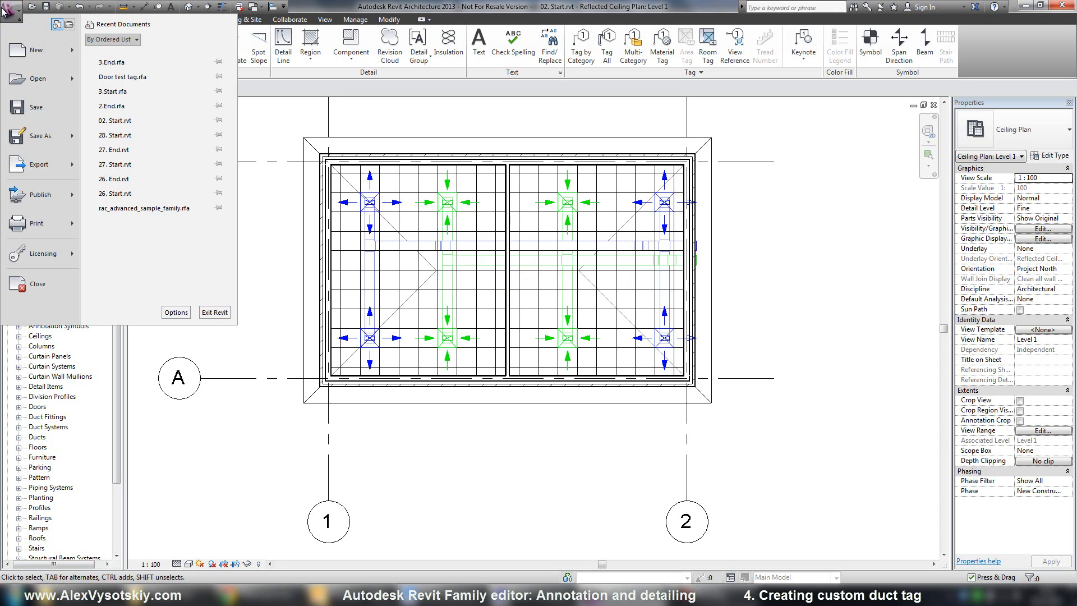
{"action": "left_click", "coordinate": [27, 63]}
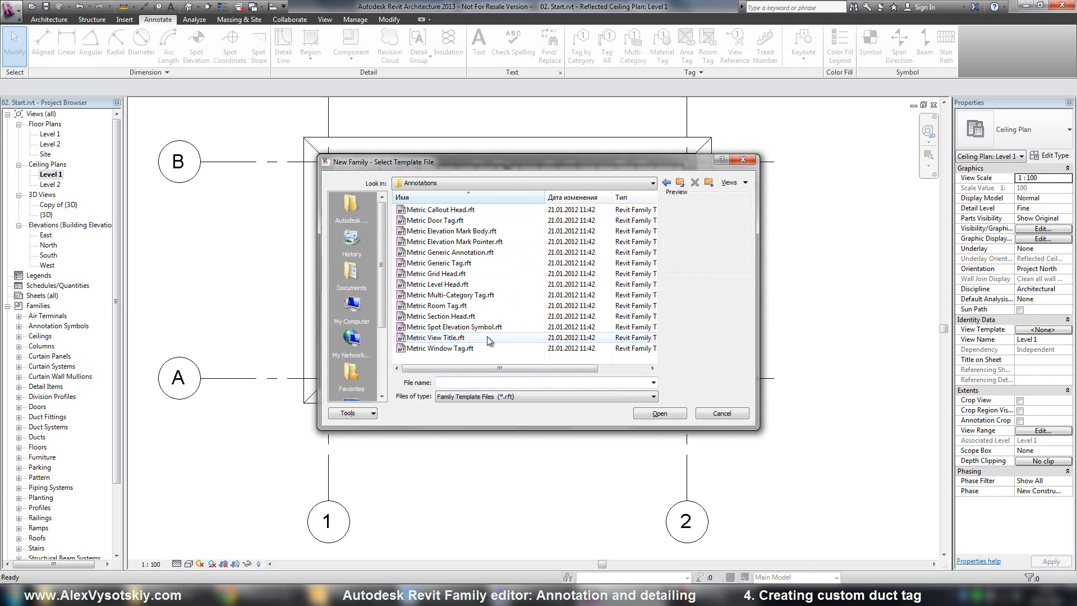
{"action": "left_click", "coordinate": [438, 262]}
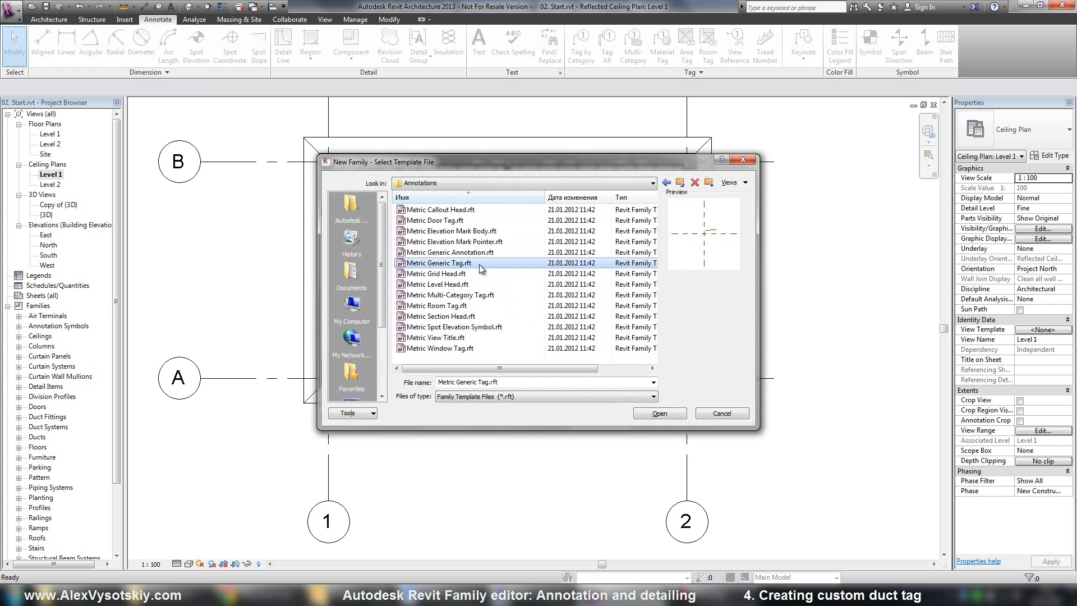
{"action": "left_click", "coordinate": [660, 413]}
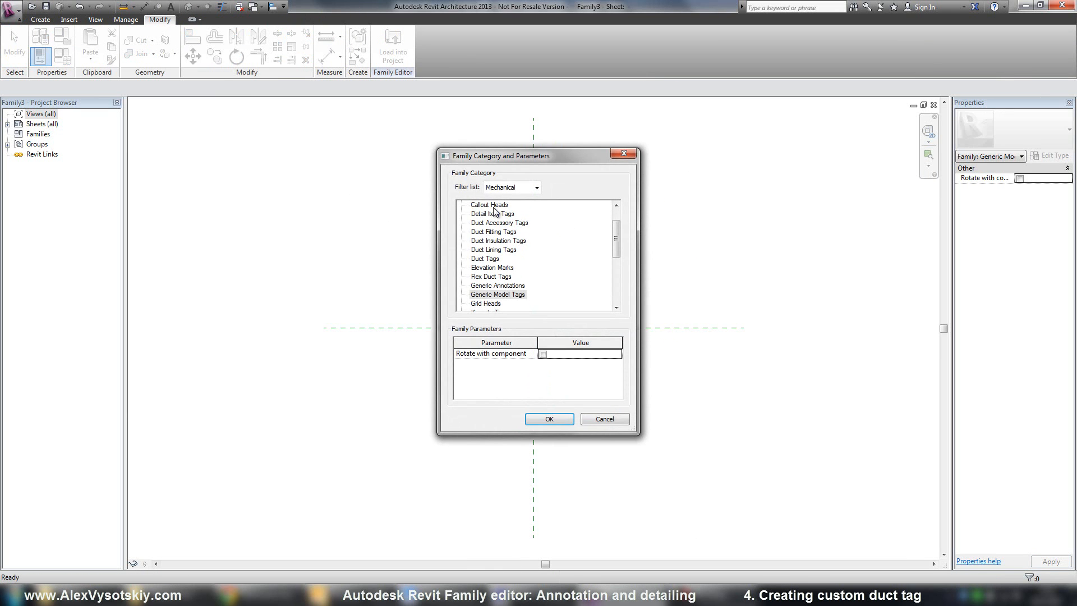
Step: Set the family category to Duct Tags under the Mechanical discipline filter
{"action": "left_click", "coordinate": [537, 188]}
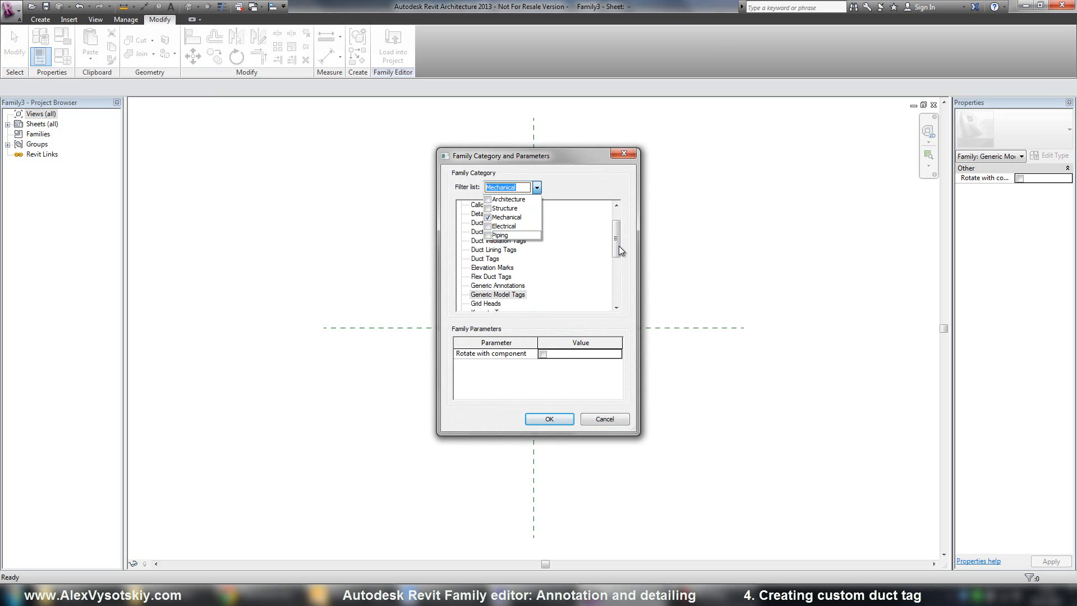
{"action": "left_click", "coordinate": [485, 258]}
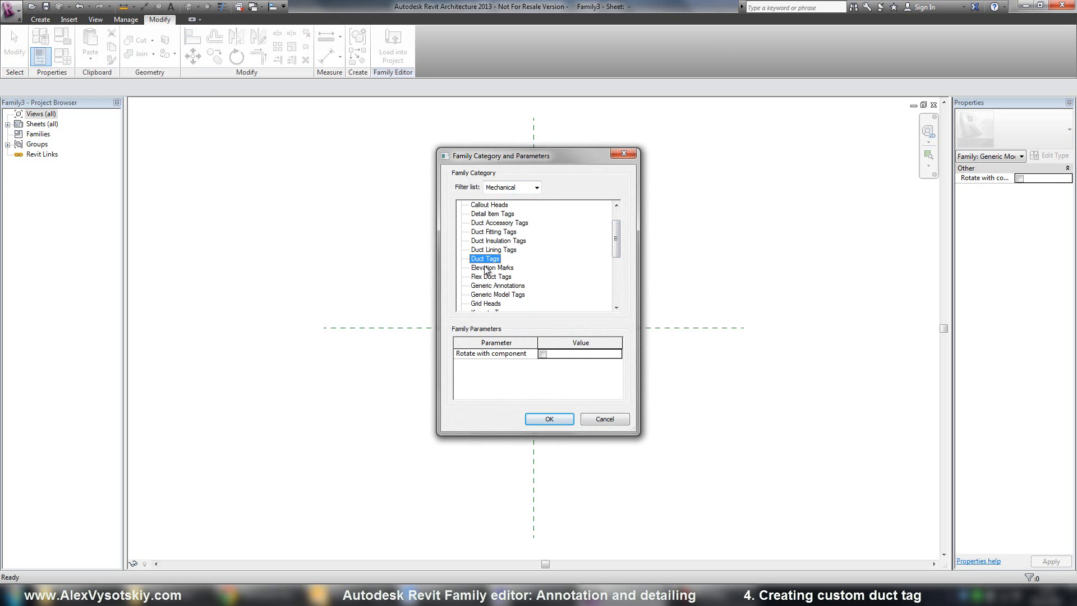
{"action": "left_click", "coordinate": [550, 419]}
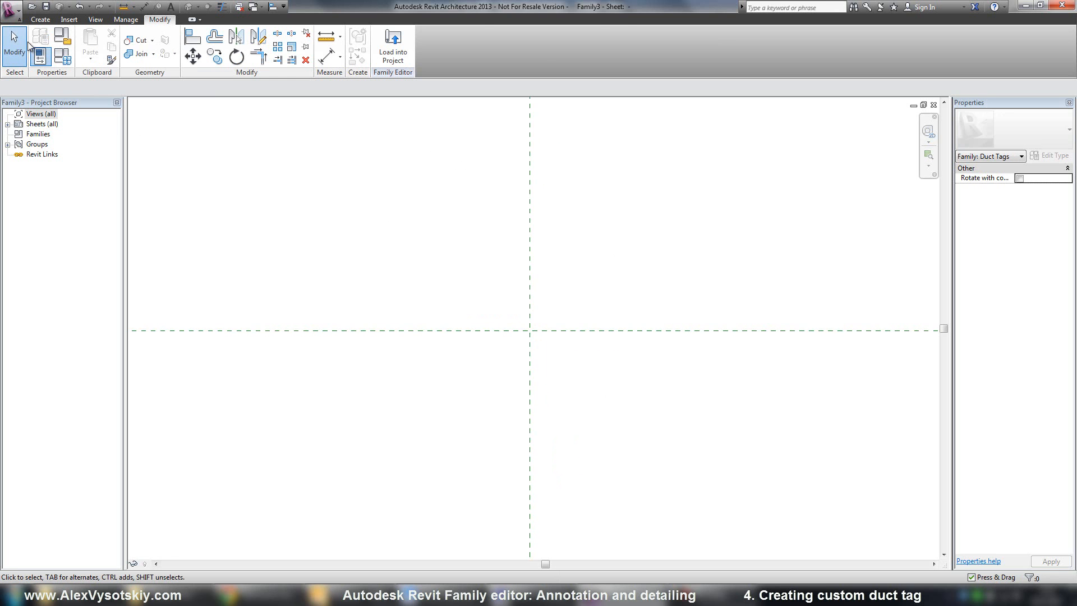
Step: Place a label bound to the Size parameter with sample value 500*300
{"action": "left_click", "coordinate": [34, 19]}
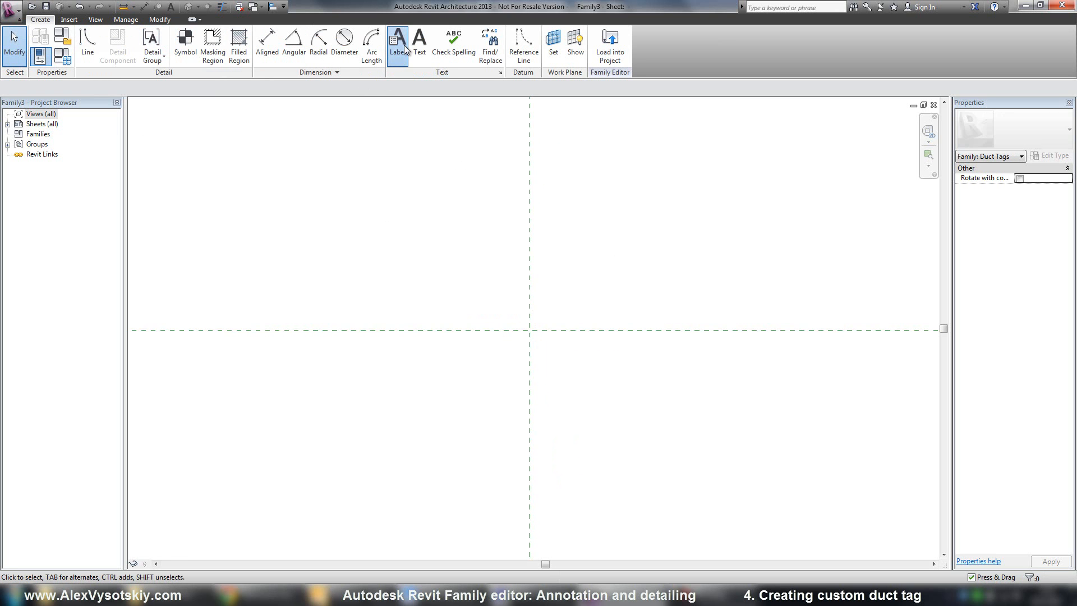
{"action": "left_click", "coordinate": [396, 40]}
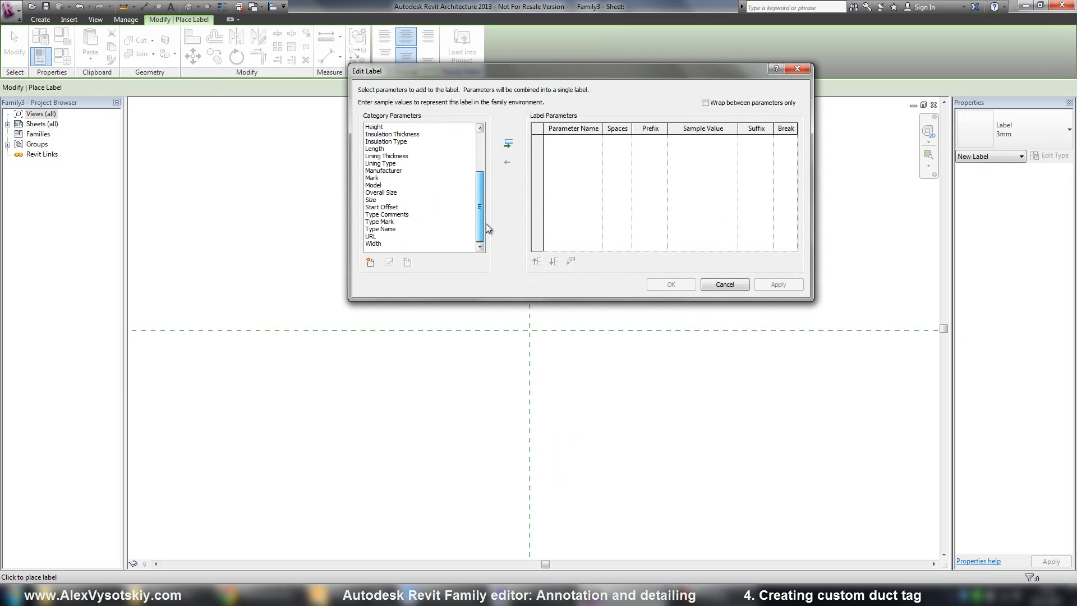
{"action": "left_click", "coordinate": [371, 200]}
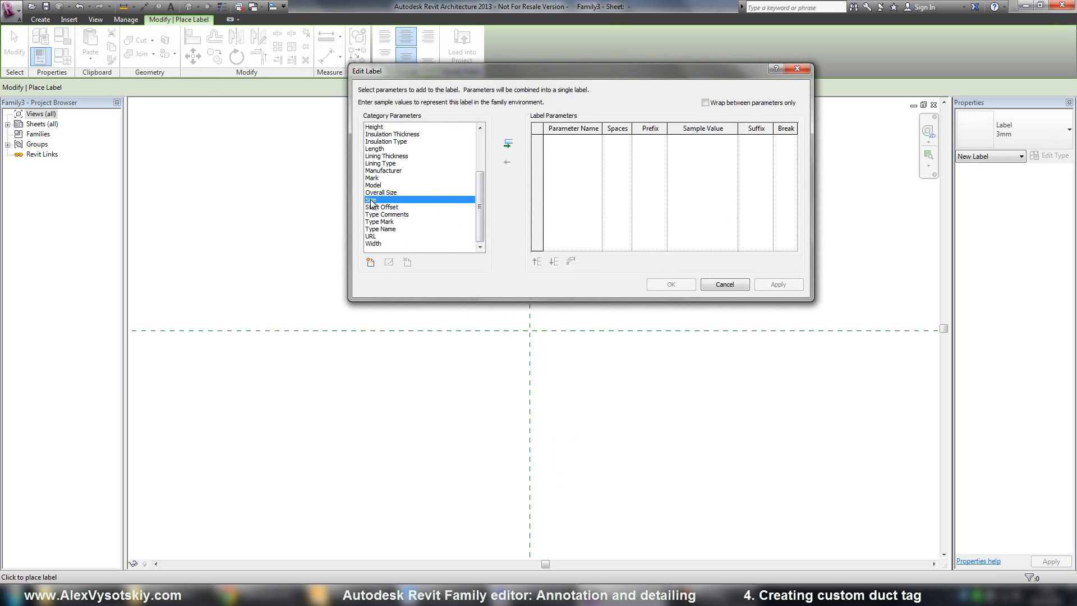
{"action": "left_click", "coordinate": [507, 144]}
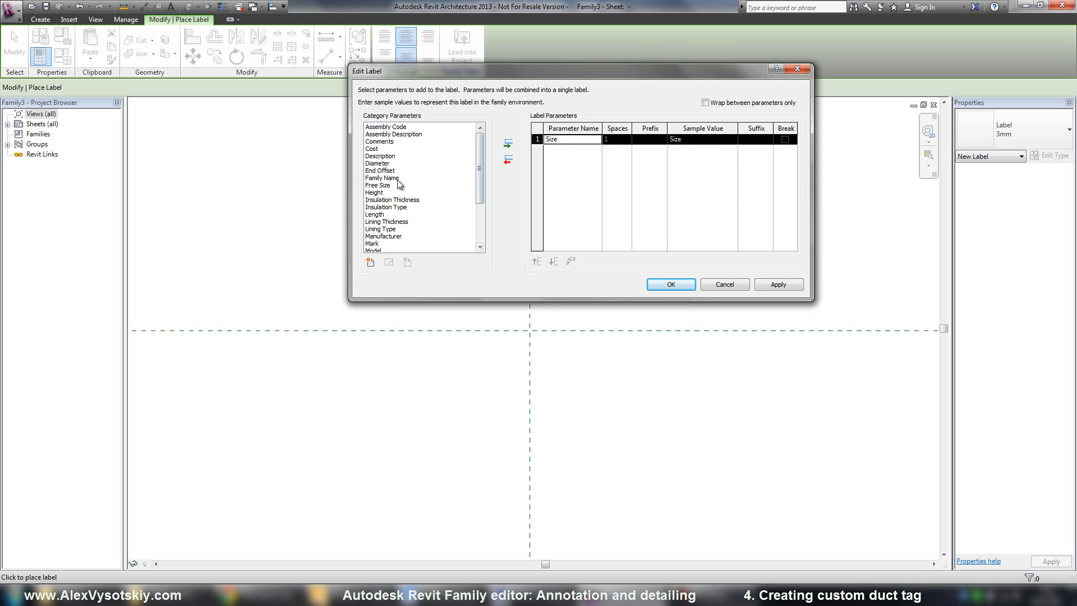
{"action": "mouse_move", "coordinate": [616, 149]}
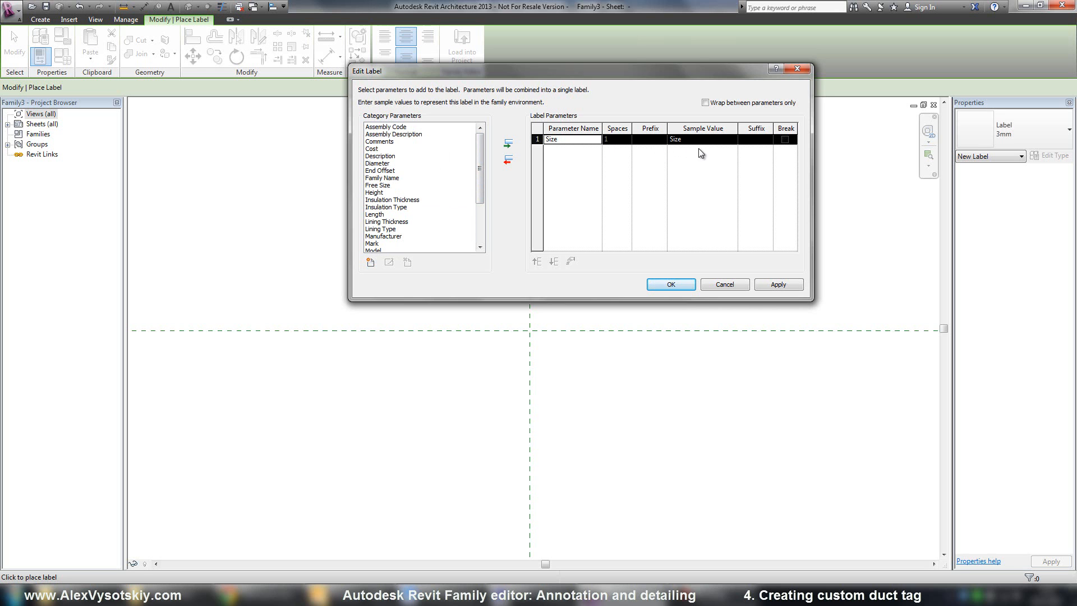
{"action": "double_click", "coordinate": [676, 138]}
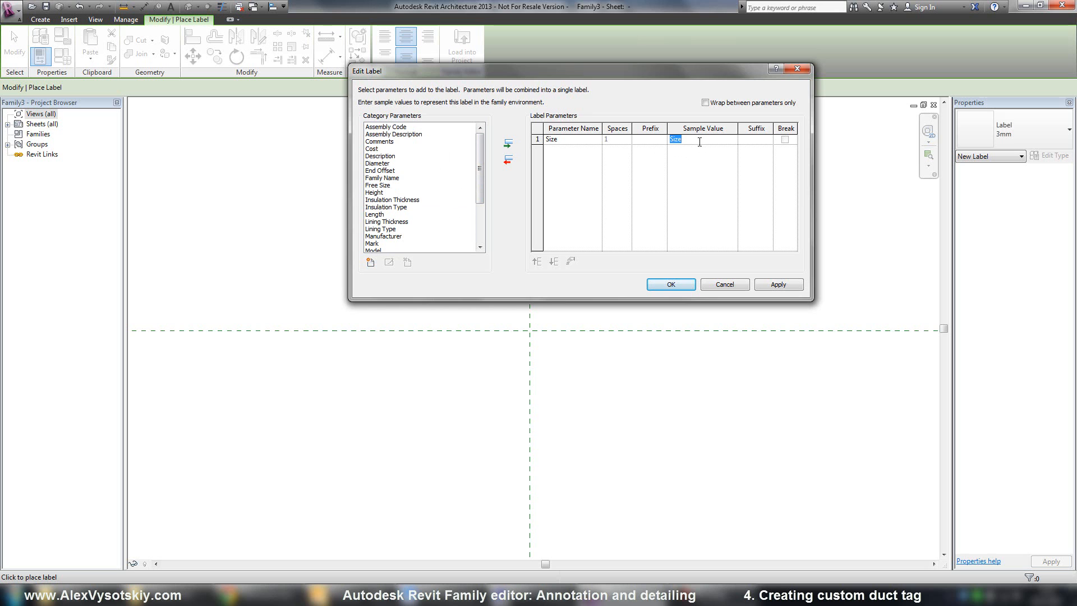
{"action": "type", "text": "500*300"}
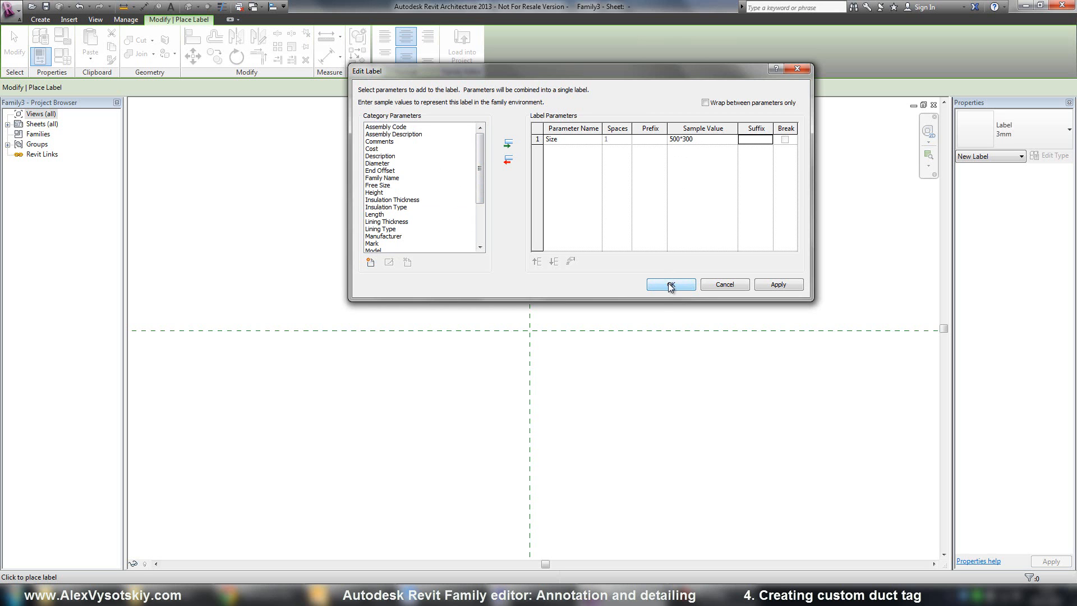
{"action": "left_click", "coordinate": [670, 285]}
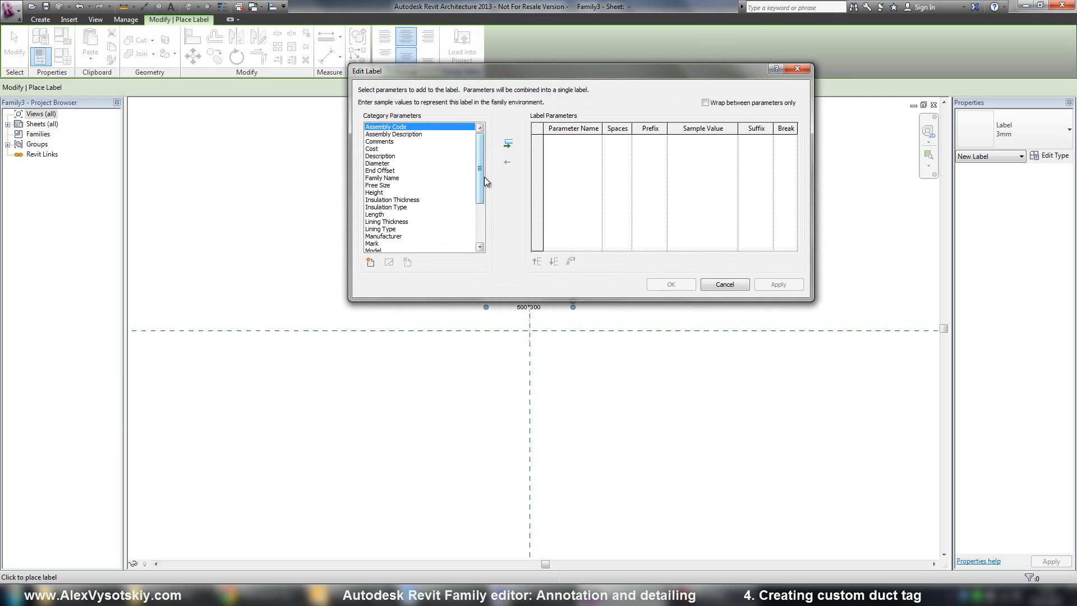
Step: Add a Start Offset label with sample +2750, formatted in metres with rounding
{"action": "scroll", "scroll_direction": "down", "scroll_amount": 3}
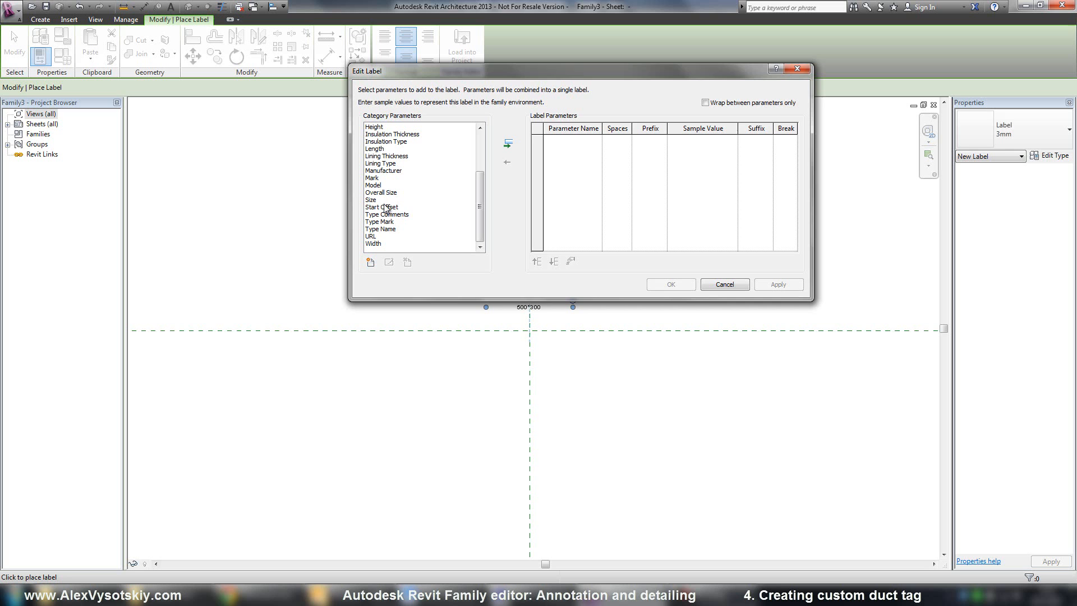
{"action": "left_click", "coordinate": [507, 143]}
{"action": "type", "text": "+"}
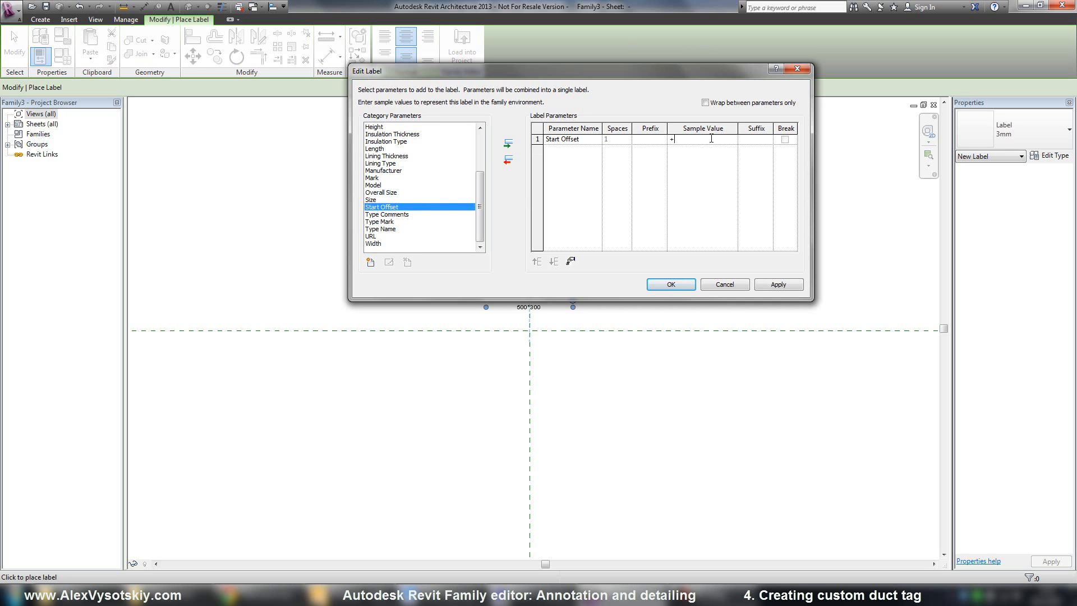
{"action": "type", "text": "2750"}
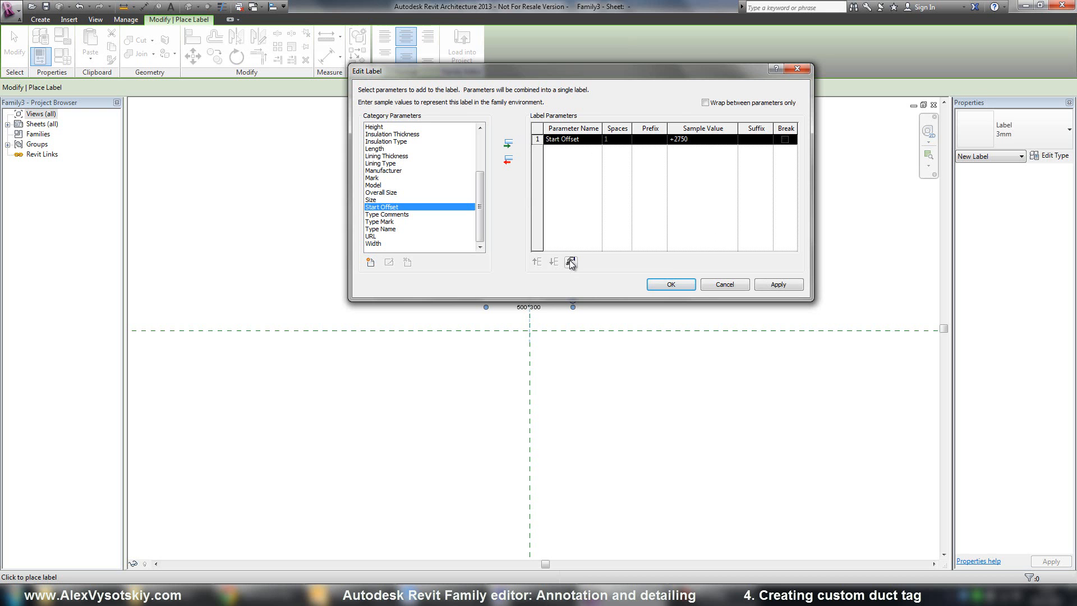
{"action": "left_click", "coordinate": [570, 262]}
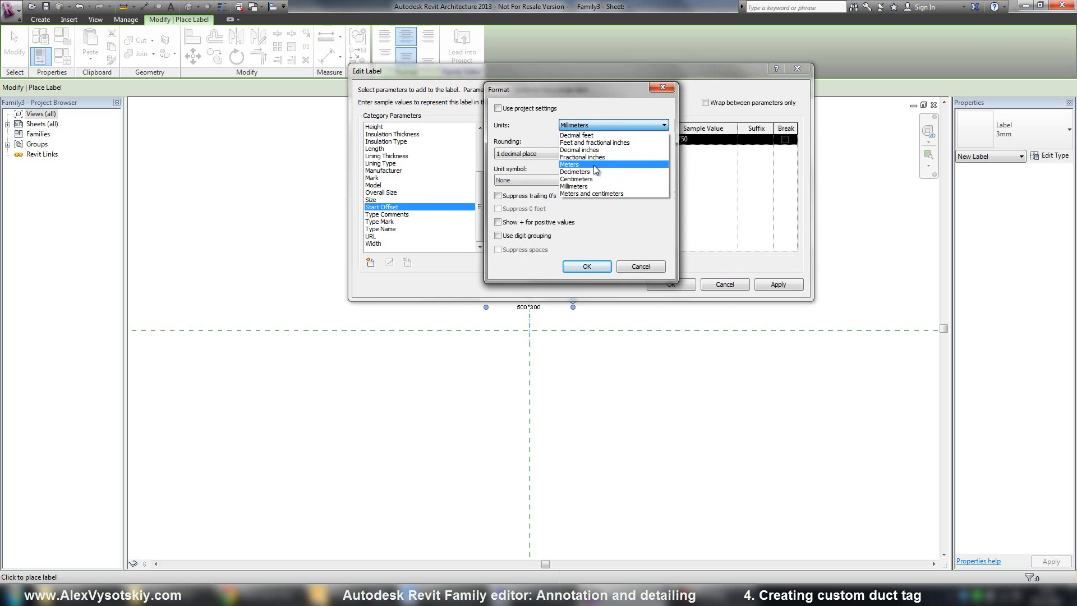
{"action": "left_click", "coordinate": [570, 163]}
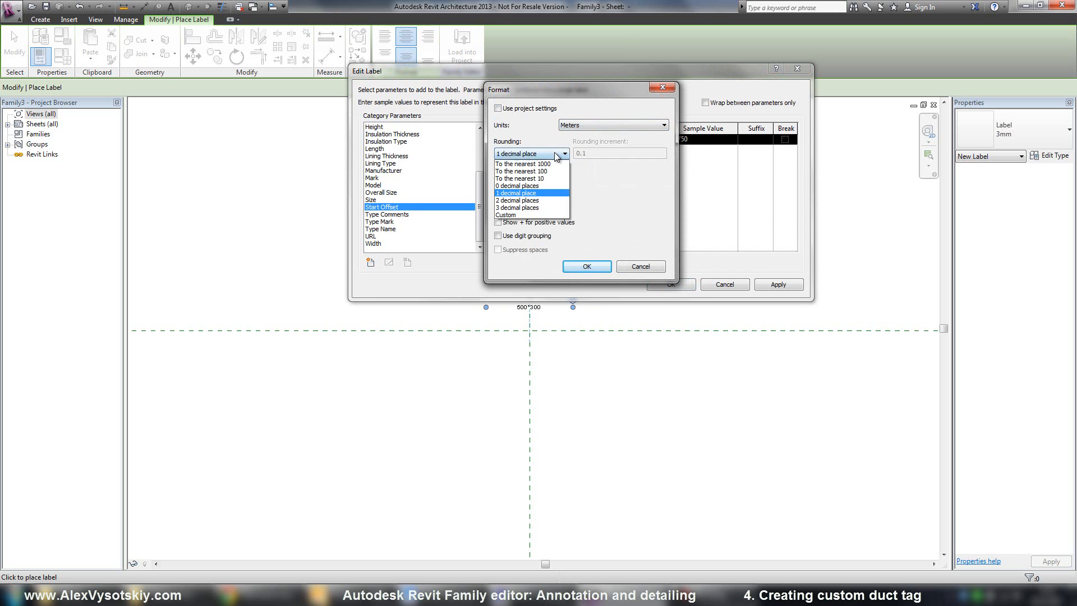
{"action": "left_click", "coordinate": [518, 208]}
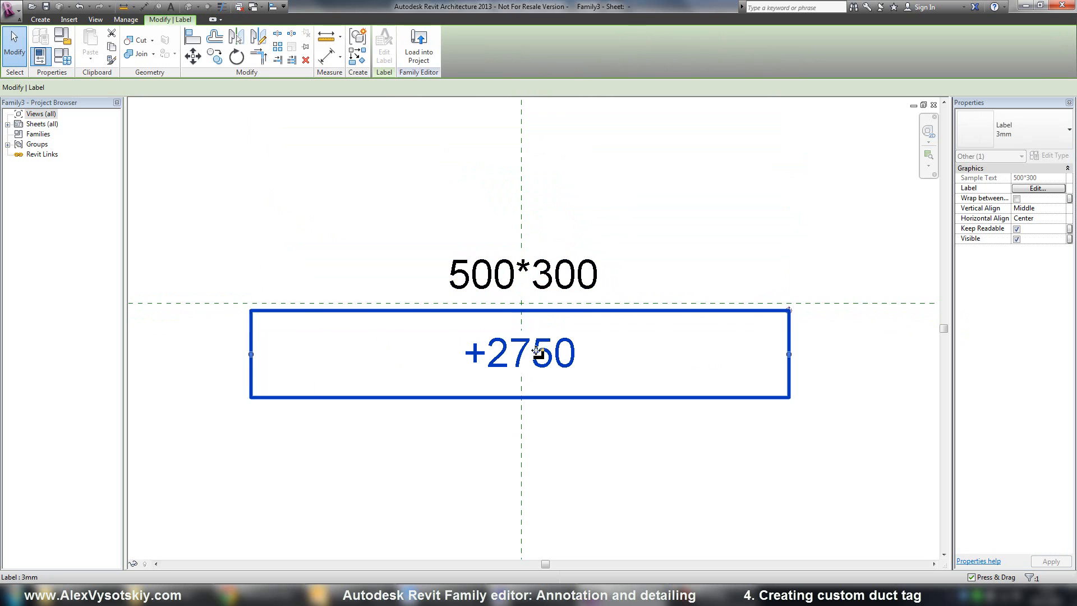
Step: Draw a horizontal dividing line between the 500*300 and +2750 labels
{"action": "left_click", "coordinate": [633, 204]}
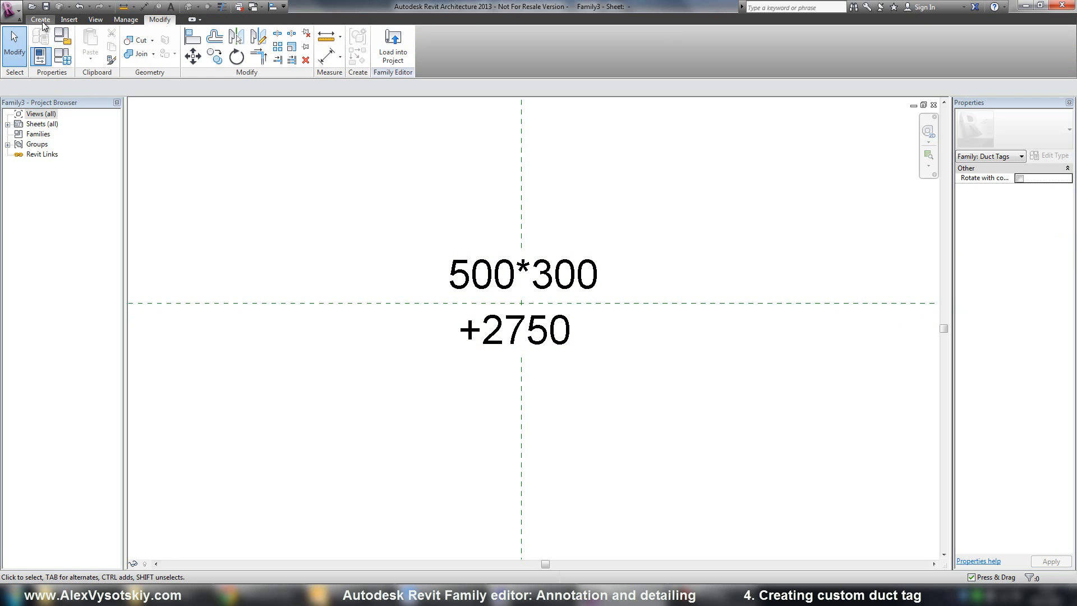
{"action": "left_click", "coordinate": [38, 18]}
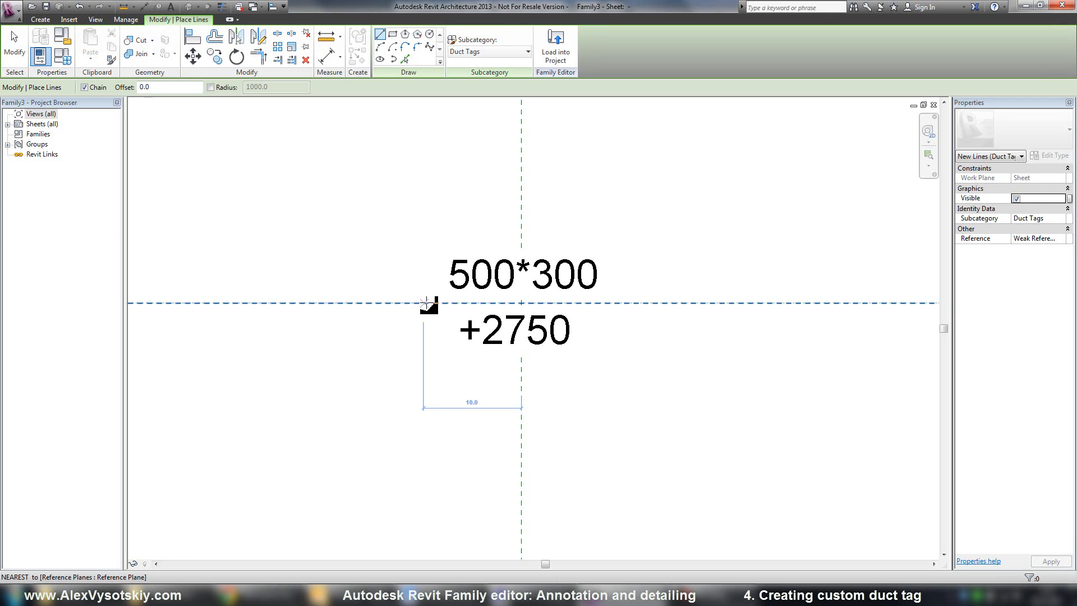
{"action": "left_click_drag", "start_coordinate": [426, 303], "coordinate": [615, 303]}
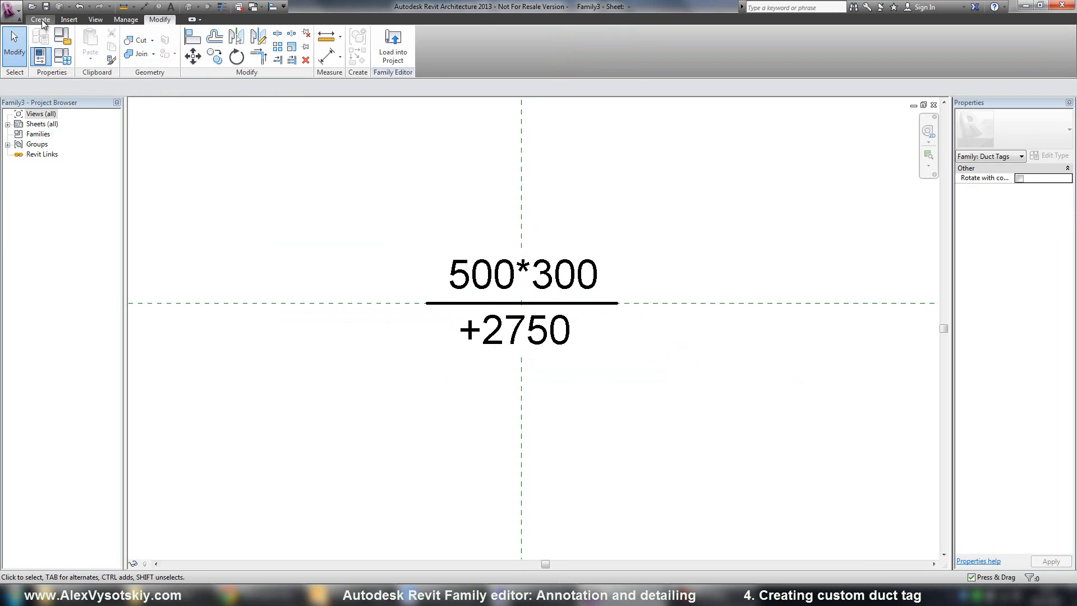
Step: Draw <Invisible lines> above 500*300 and below +2750 to pad the tag
{"action": "left_click", "coordinate": [37, 19]}
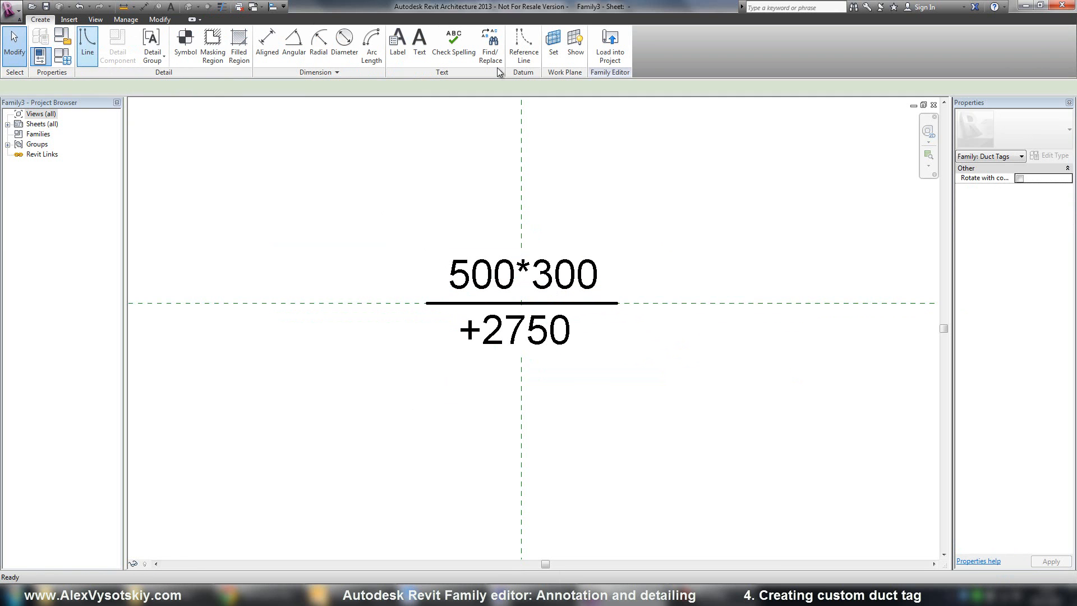
{"action": "left_click", "coordinate": [85, 42]}
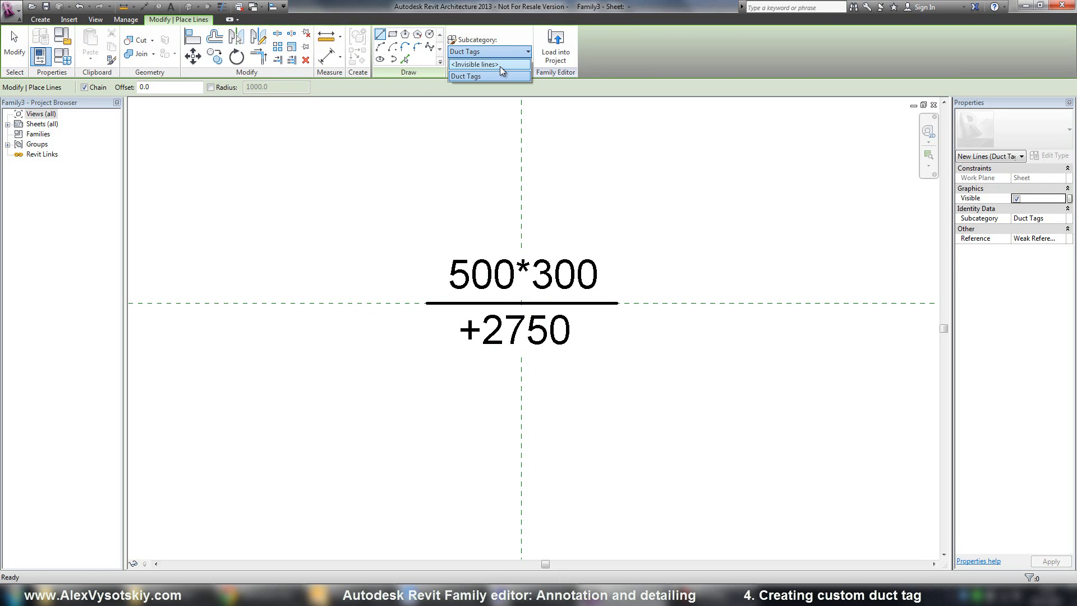
{"action": "left_click", "coordinate": [486, 63]}
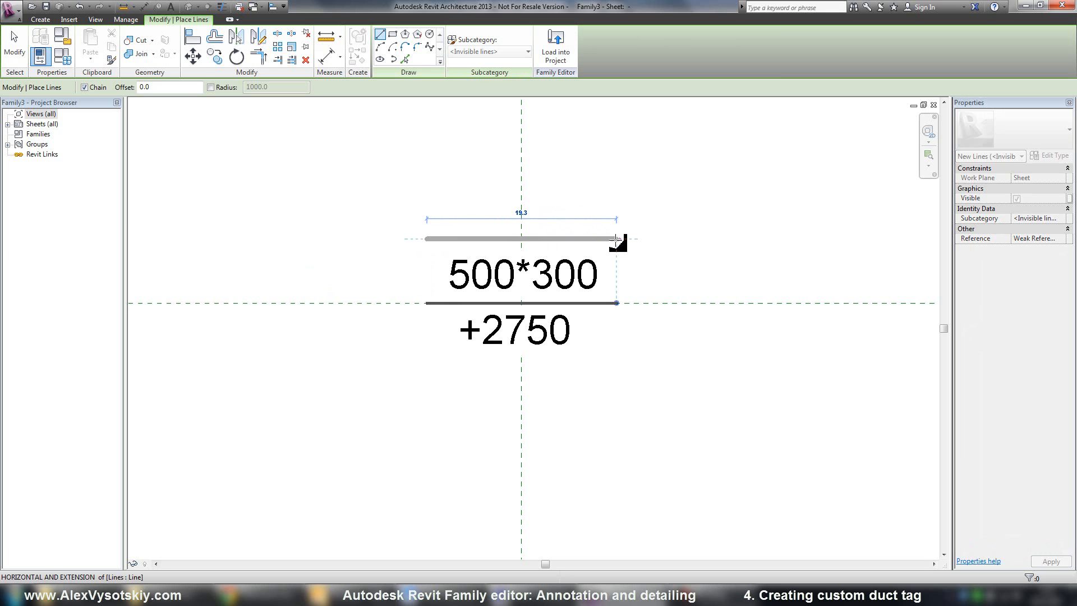
{"action": "left_click", "coordinate": [595, 238]}
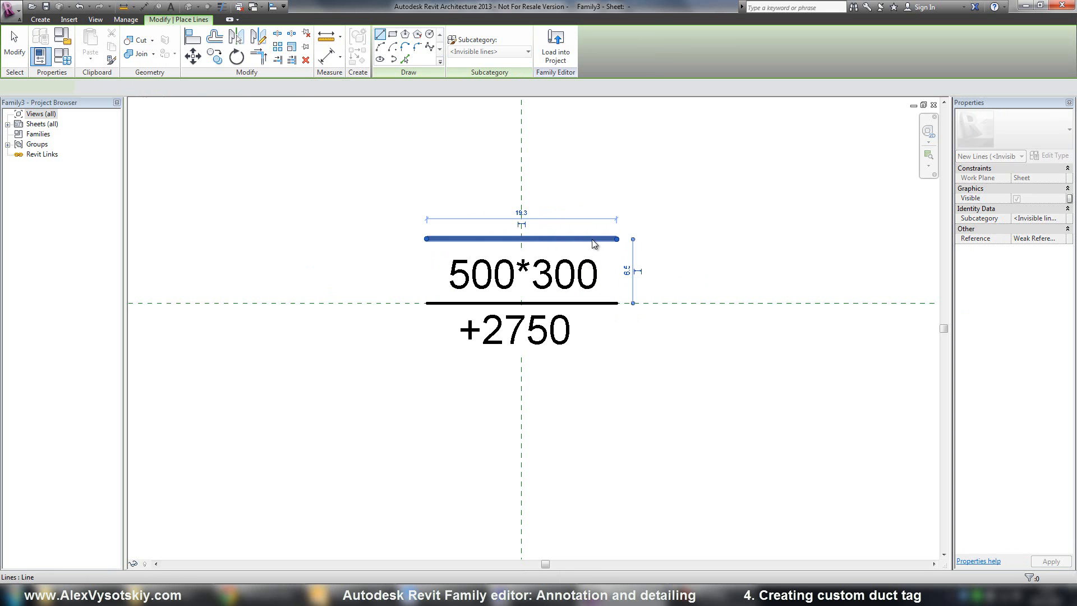
{"action": "left_click", "coordinate": [595, 239]}
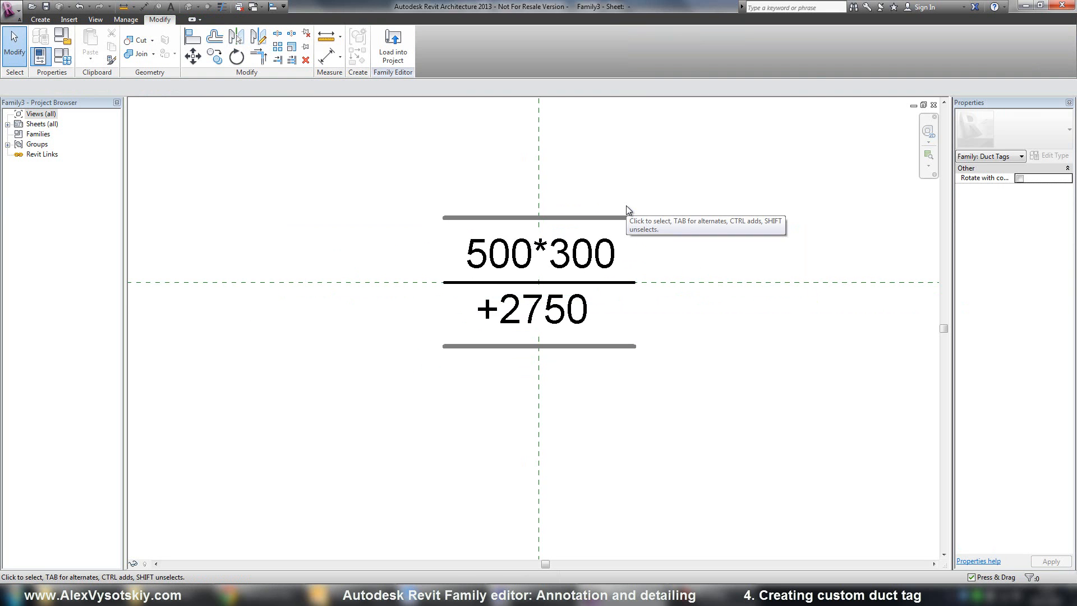
{"action": "mouse_move", "coordinate": [426, 310]}
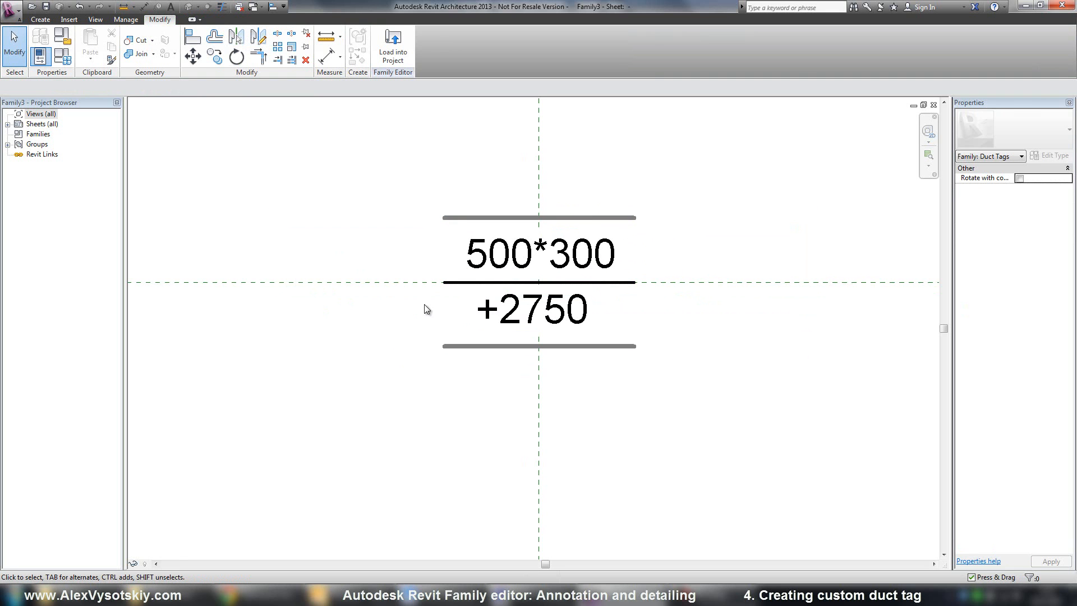
{"action": "left_click", "coordinate": [538, 255]}
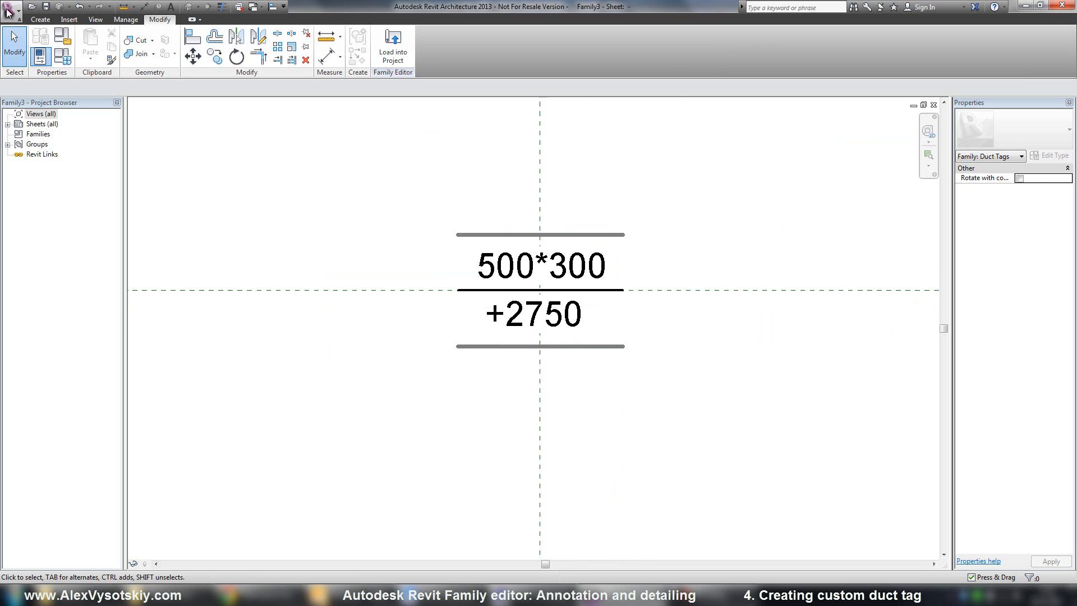
Step: Save the family as 'Duct tag', load it into the project, and reopen Level 1
{"action": "left_click", "coordinate": [11, 11]}
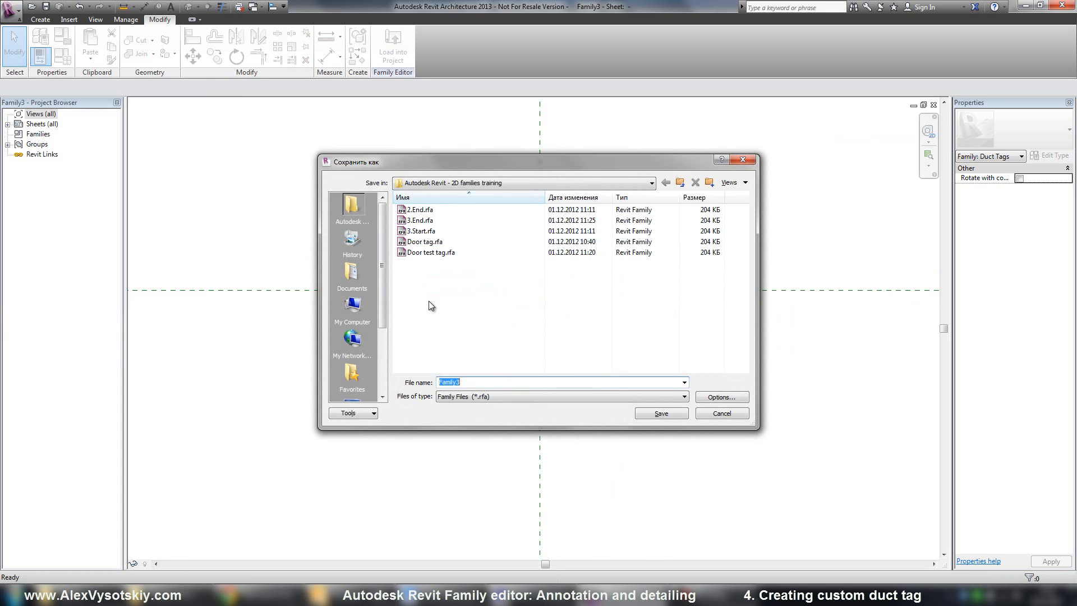
{"action": "type", "text": "Duct"}
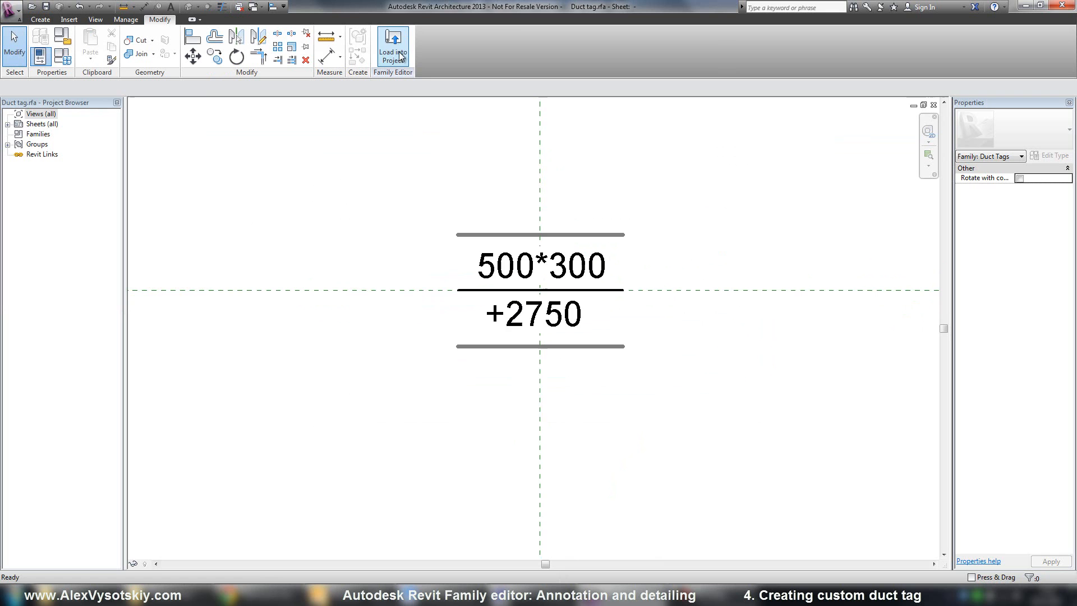
{"action": "left_click", "coordinate": [394, 41]}
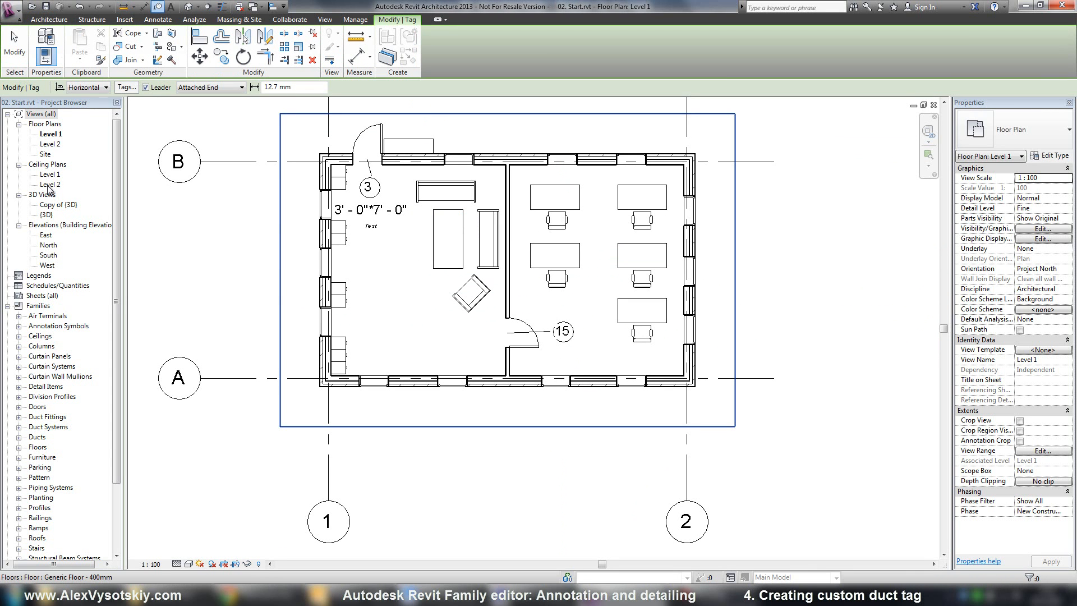
{"action": "double_click", "coordinate": [50, 174]}
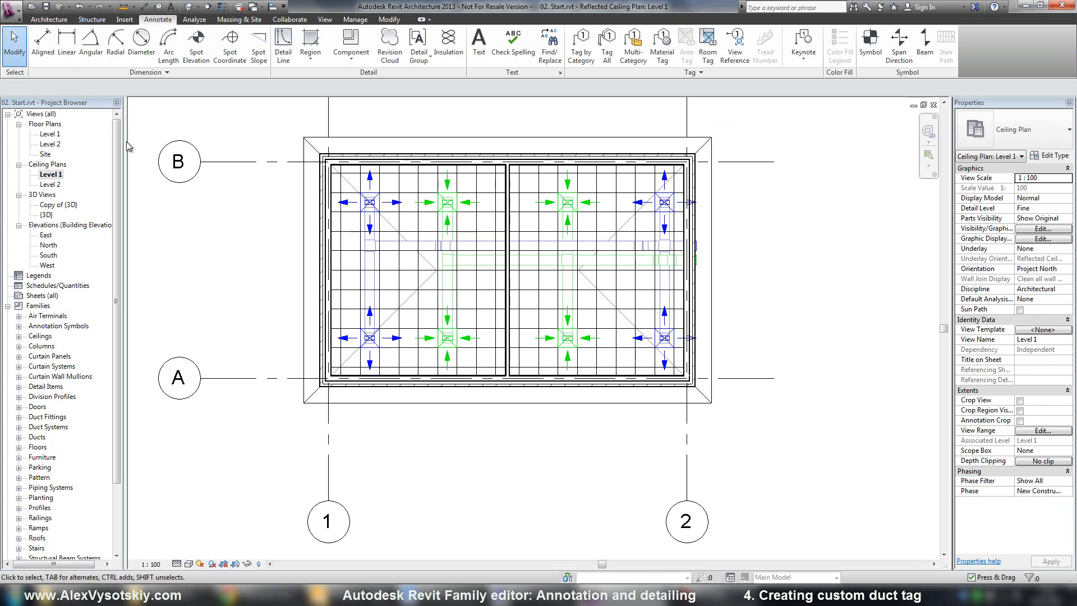
Step: Tag two ducts by category, showing 300 mmx150 mm over +3.200 and +3.400
{"action": "left_click", "coordinate": [581, 45]}
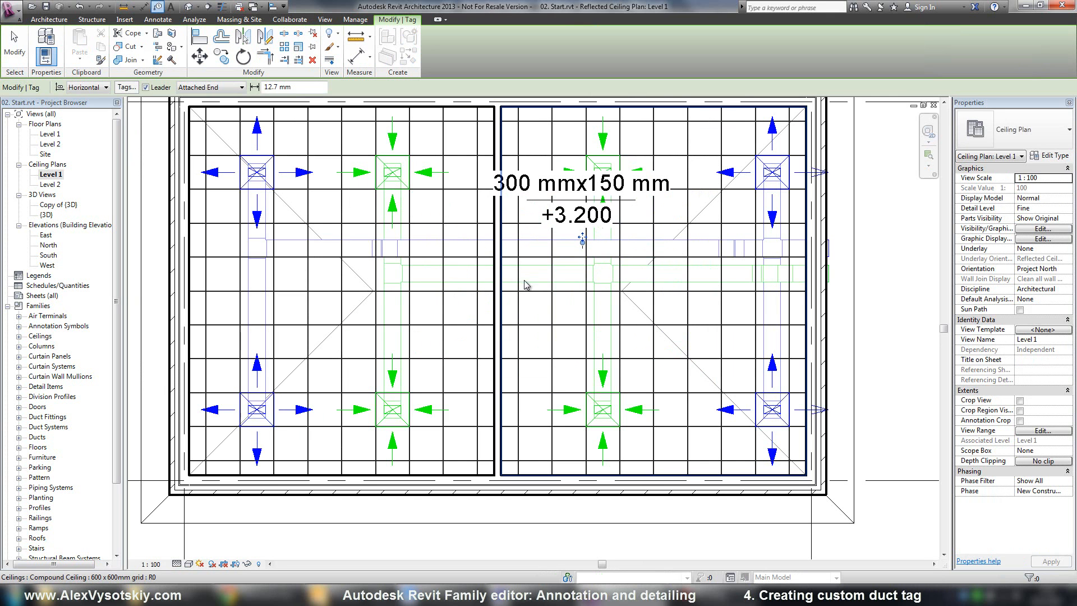
{"action": "mouse_move", "coordinate": [534, 290]}
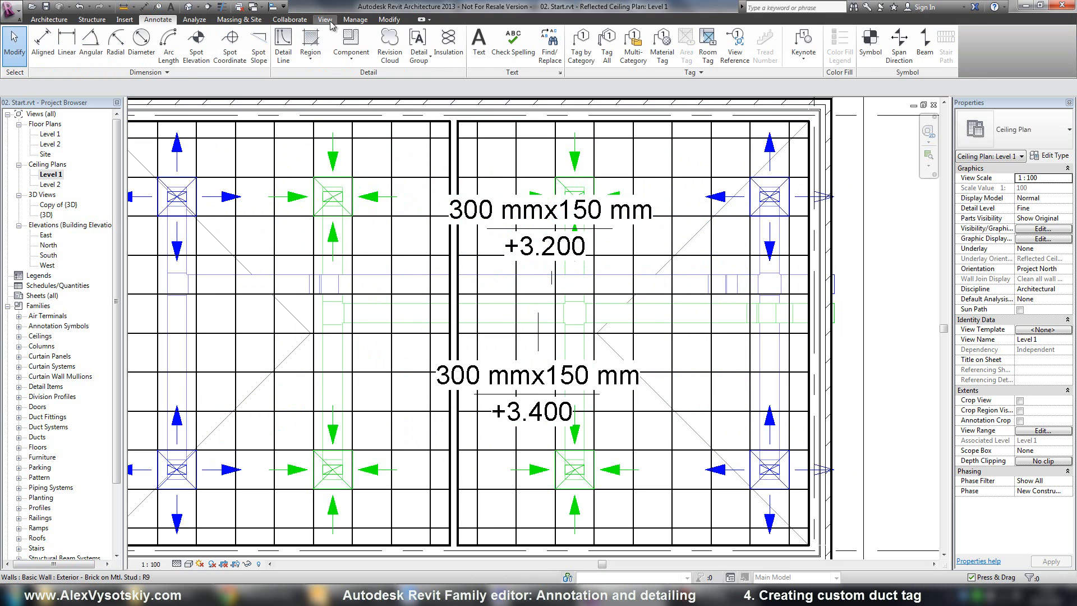
{"action": "left_click", "coordinate": [325, 19]}
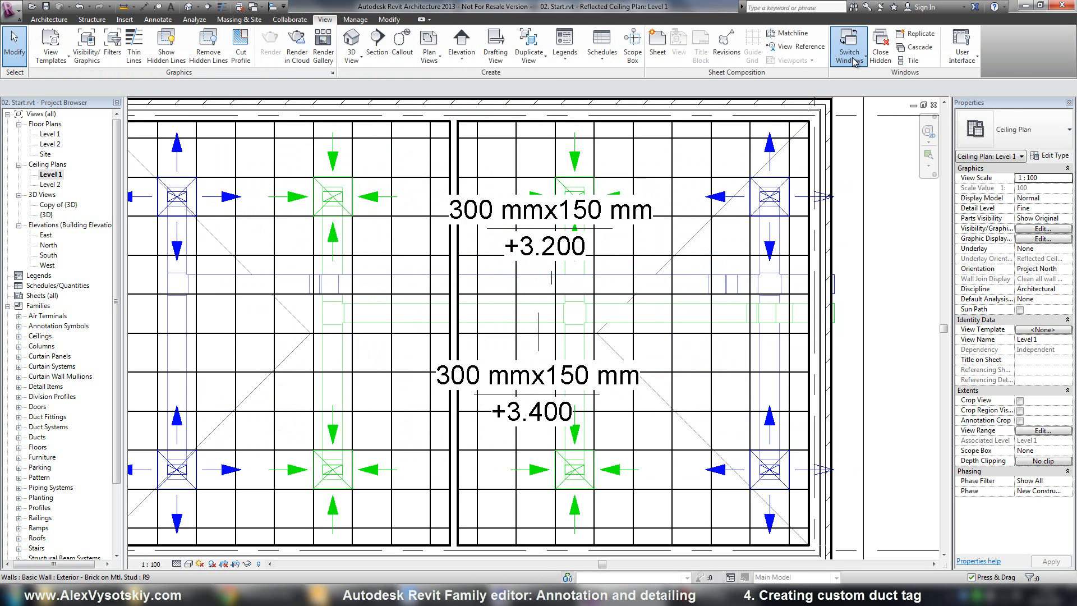
Step: Switch to Duct tag.rfa, select the 500*300 Size label, and open then cancel Edit Label
{"action": "left_click", "coordinate": [849, 45]}
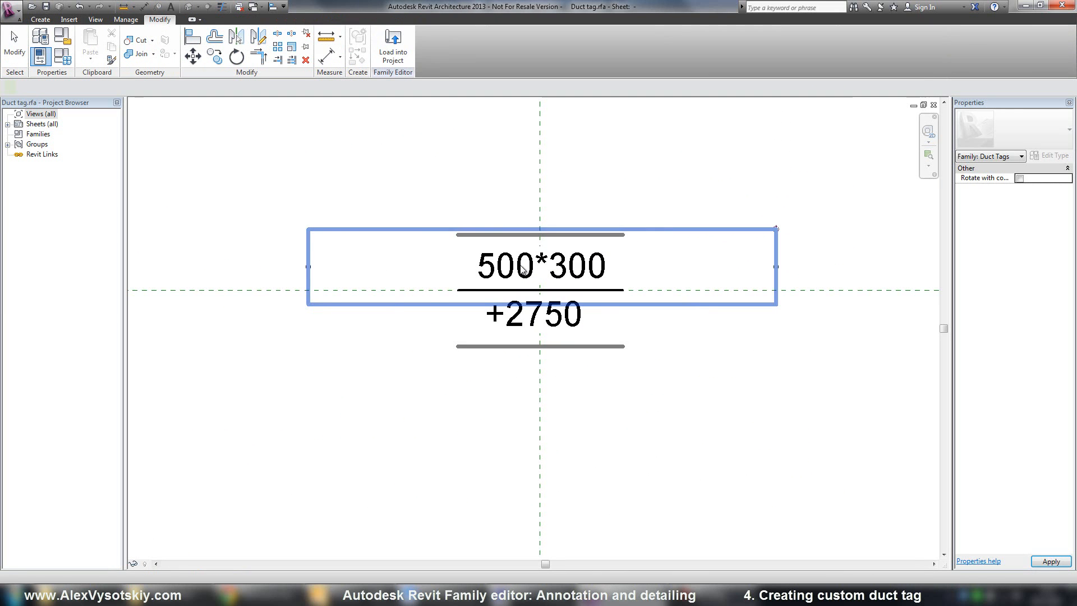
{"action": "left_click", "coordinate": [524, 266]}
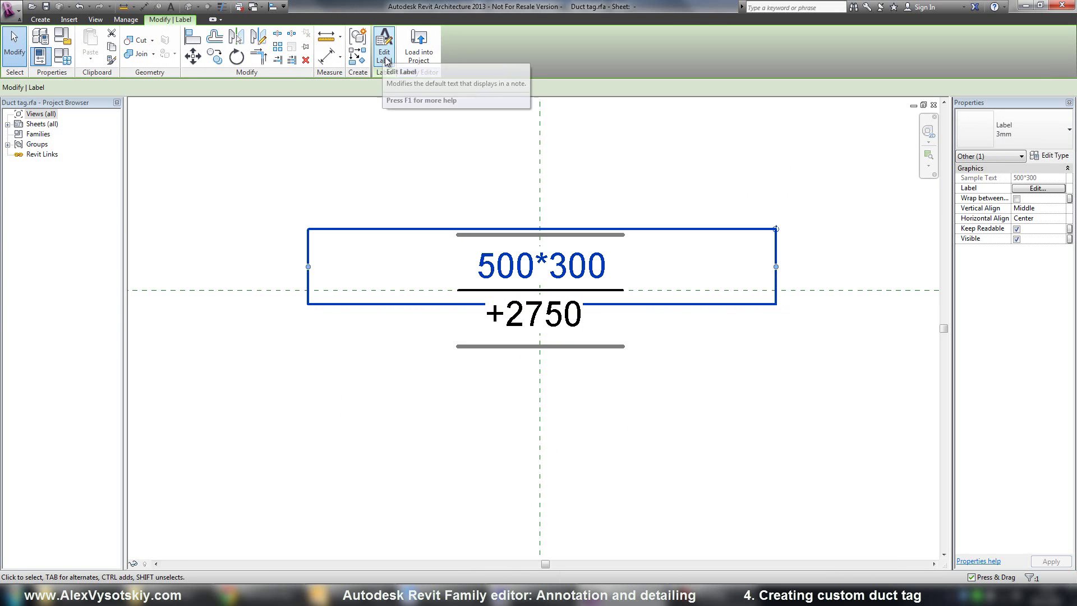
{"action": "left_click", "coordinate": [385, 41]}
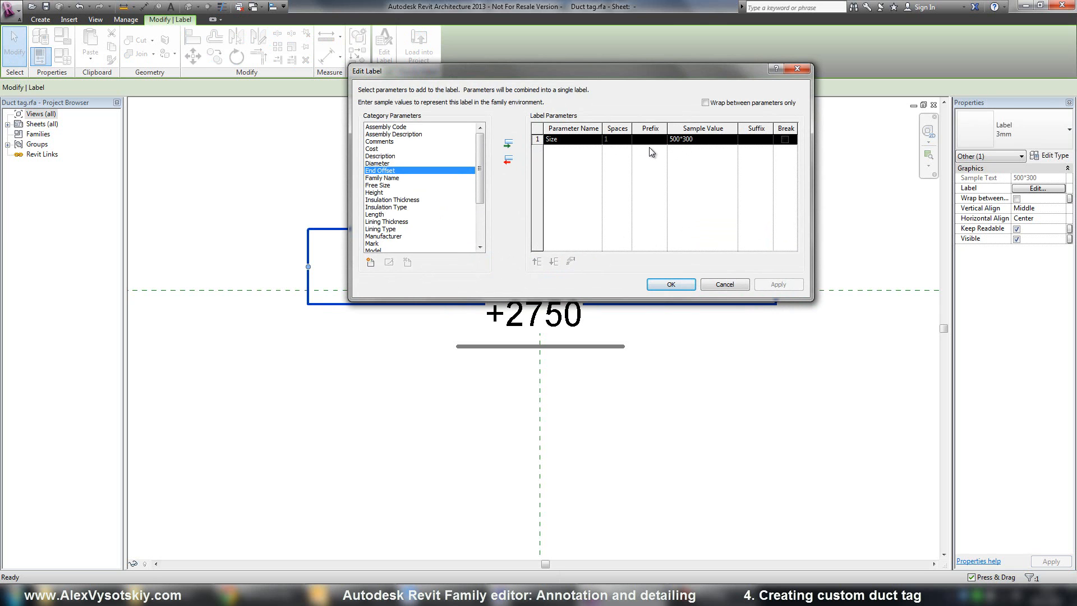
{"action": "mouse_move", "coordinate": [572, 260]}
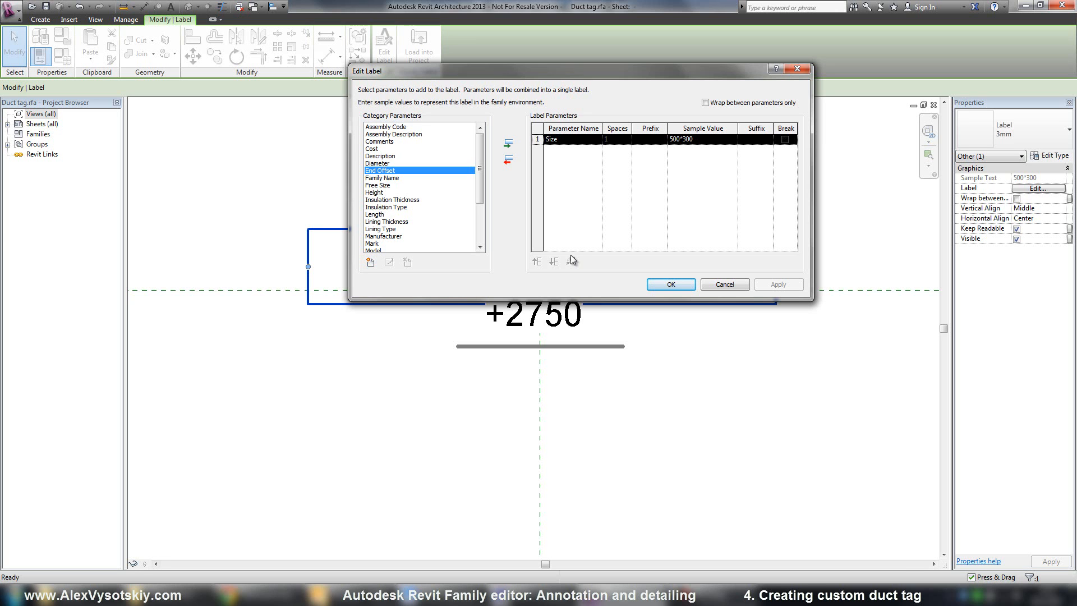
{"action": "mouse_move", "coordinate": [719, 278]}
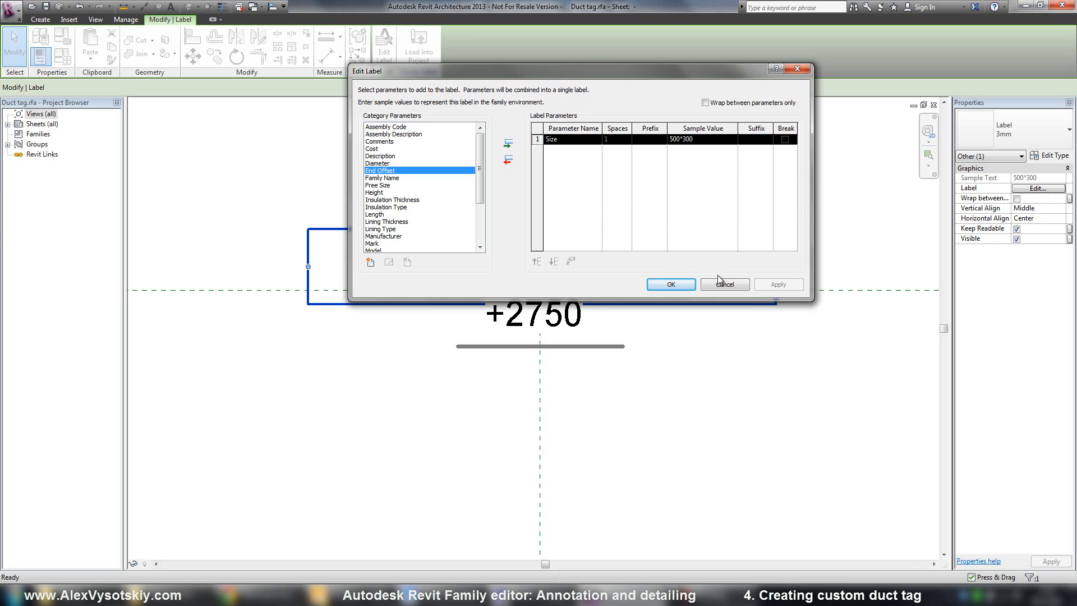
{"action": "left_click", "coordinate": [671, 285]}
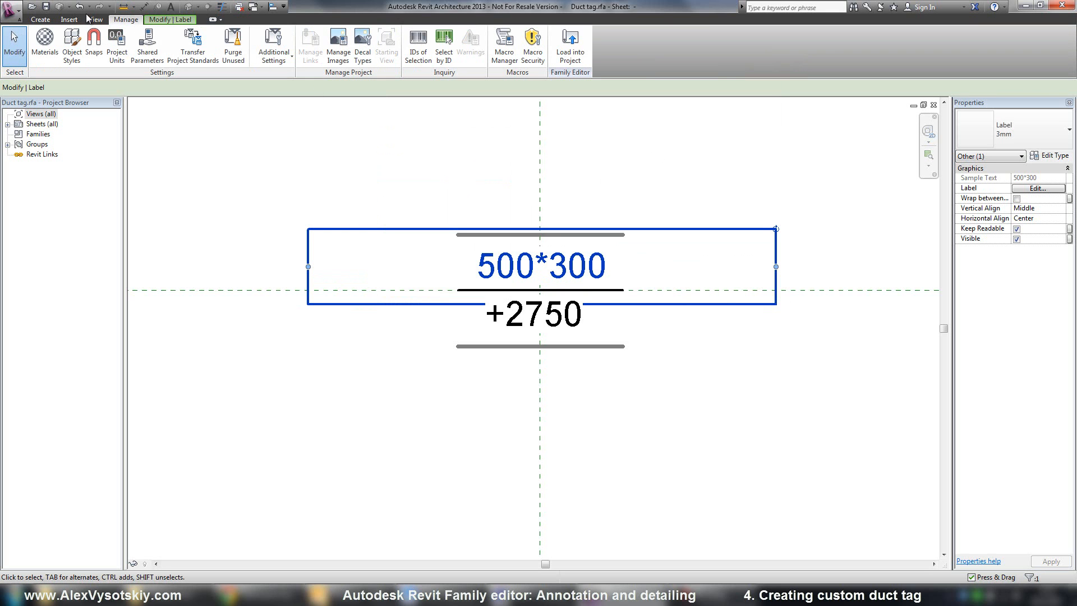
{"action": "mouse_move", "coordinate": [193, 42]}
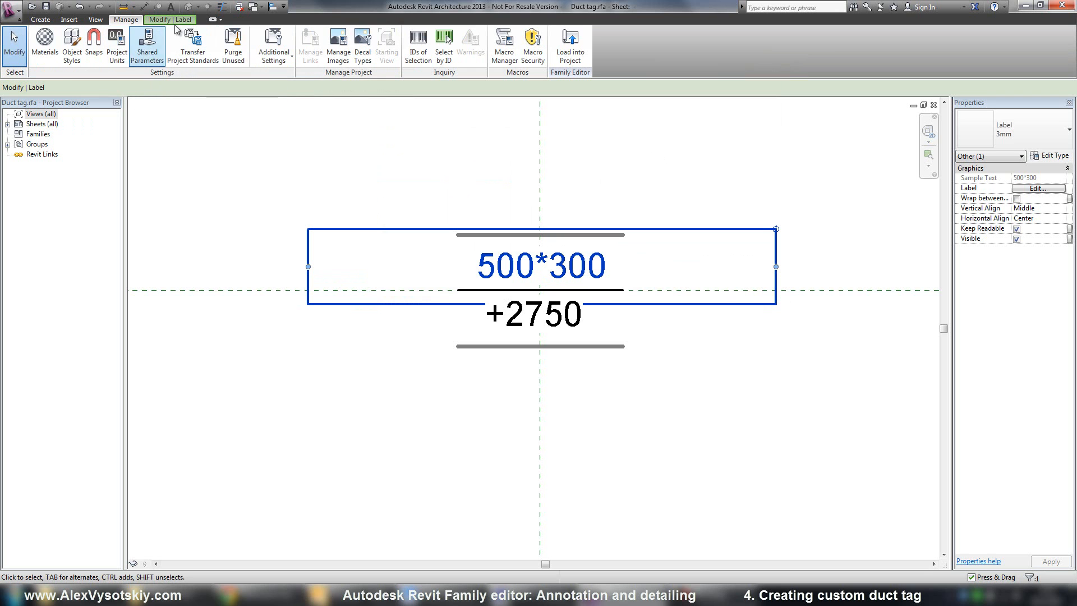
{"action": "left_click", "coordinate": [171, 20]}
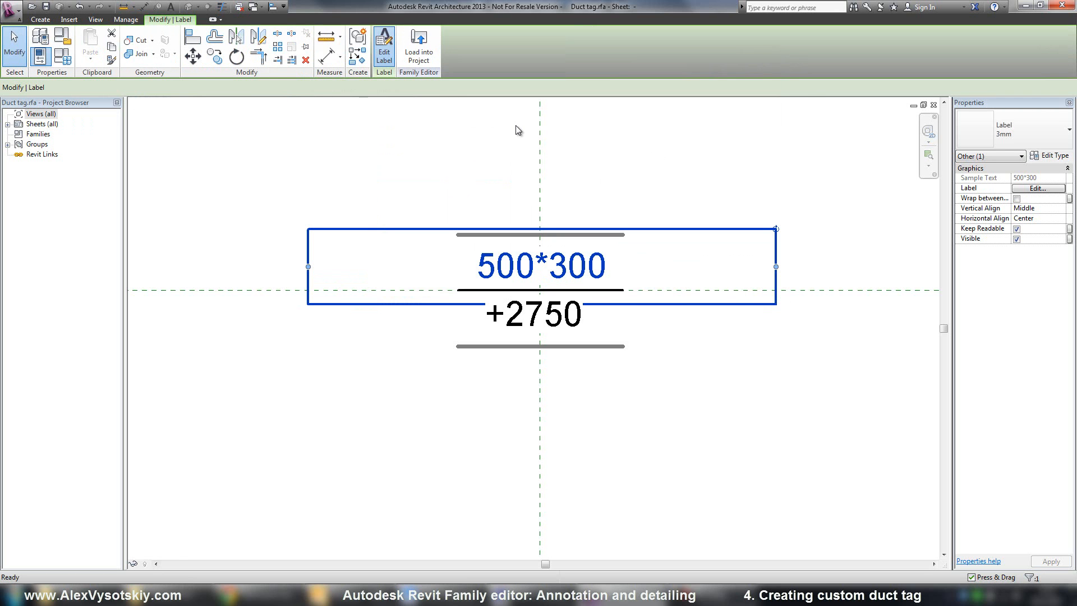
Step: Add Height to the size label with no unit symbol, joined to Width by a * suffix
{"action": "left_click", "coordinate": [385, 43]}
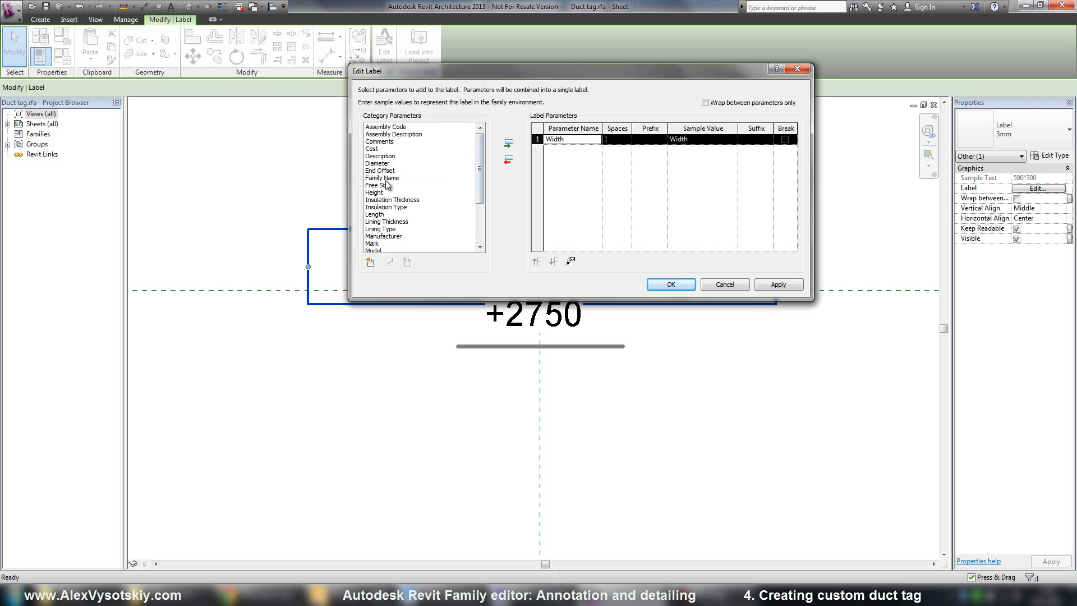
{"action": "left_click", "coordinate": [507, 143]}
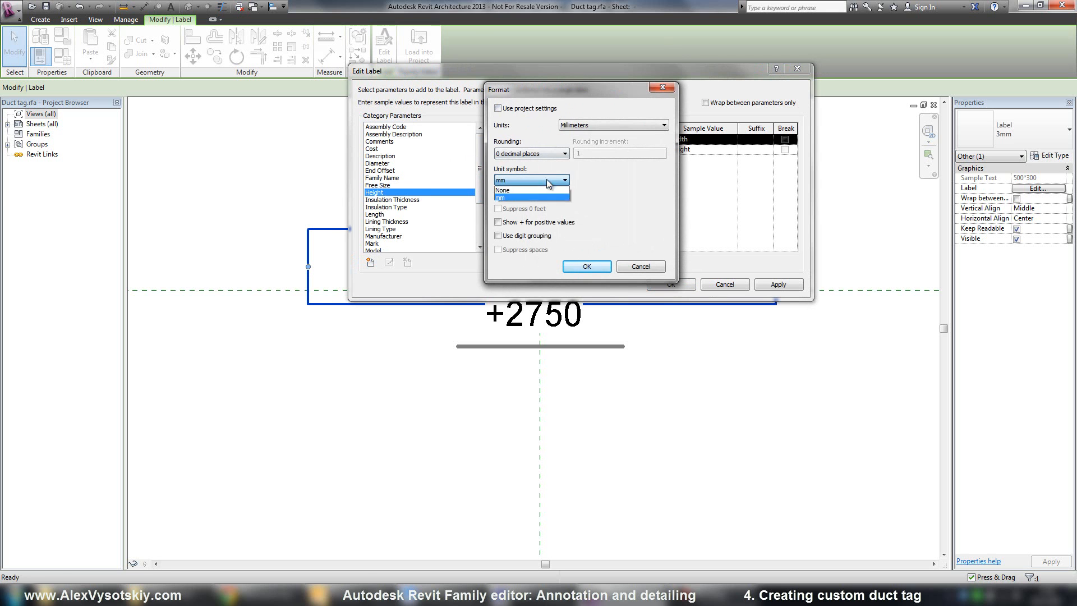
{"action": "left_click", "coordinate": [586, 266]}
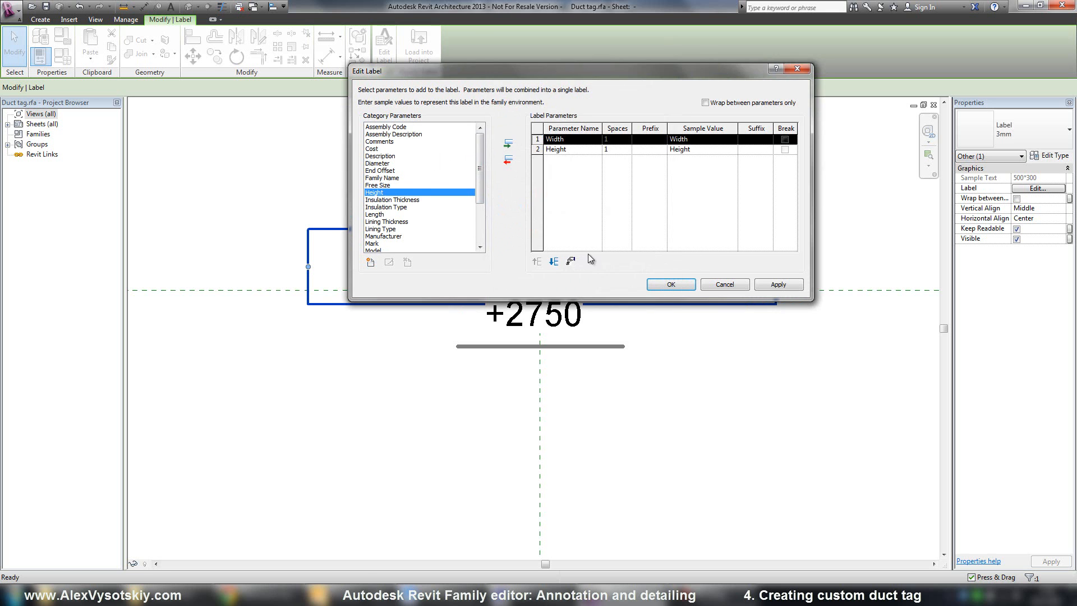
{"action": "left_click", "coordinate": [582, 149]}
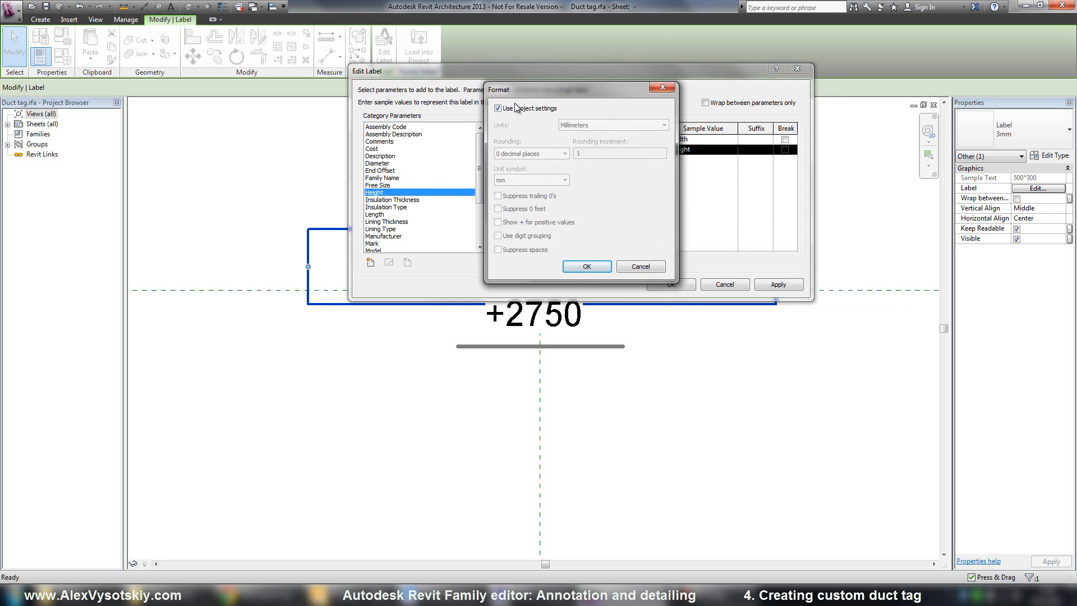
{"action": "left_click", "coordinate": [498, 108]}
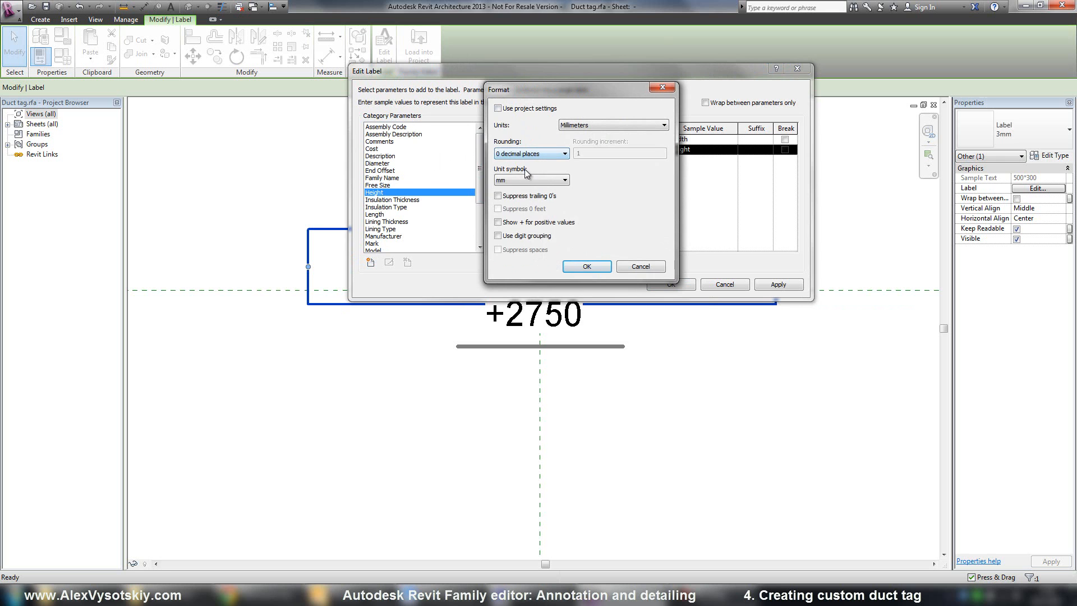
{"action": "left_click", "coordinate": [567, 179]}
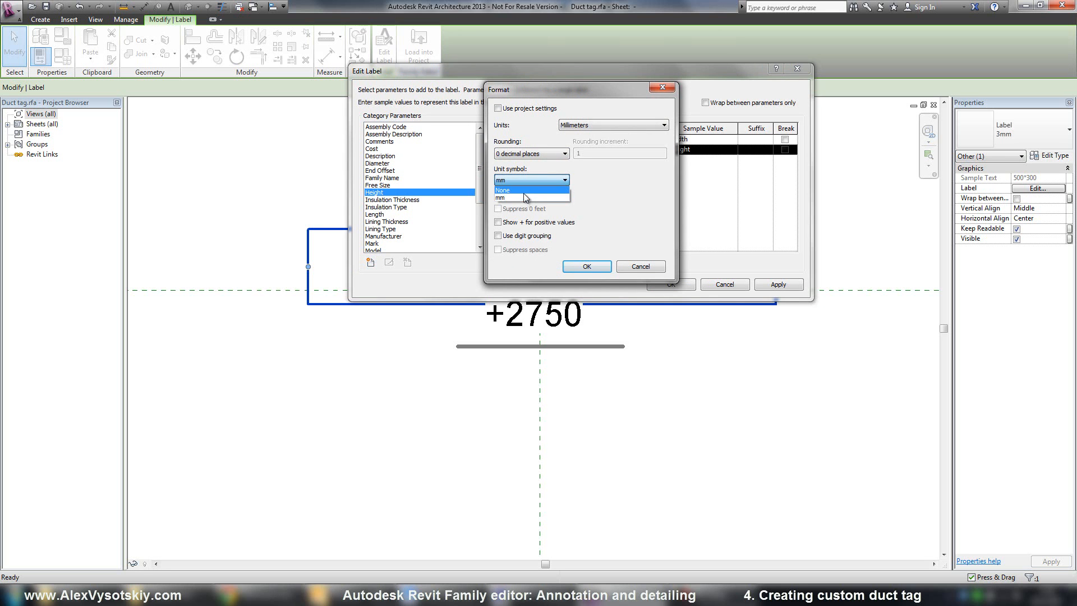
{"action": "left_click", "coordinate": [586, 267]}
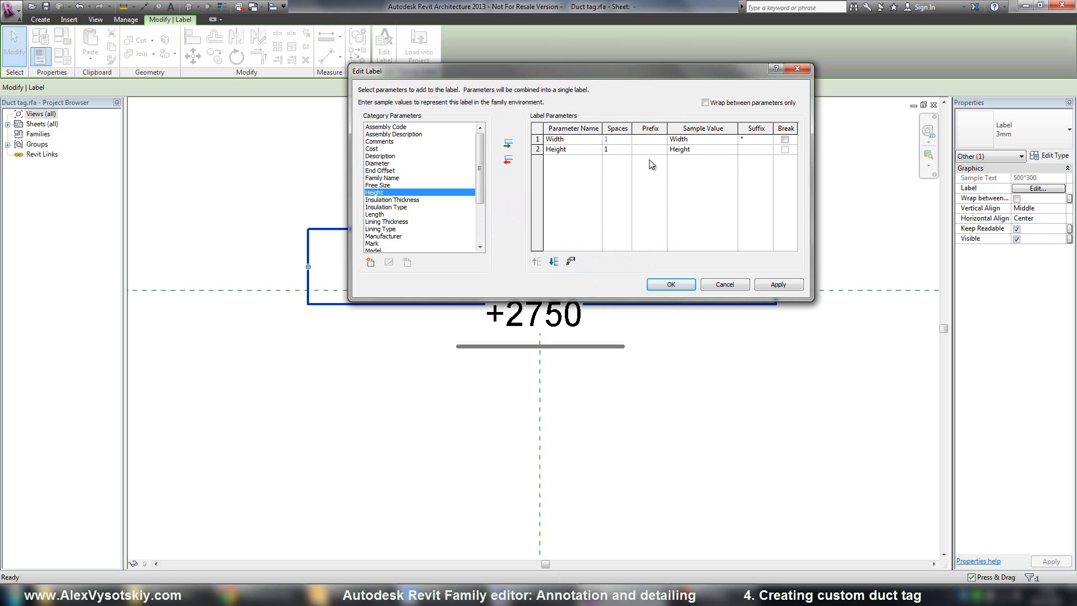
{"action": "left_click", "coordinate": [615, 149]}
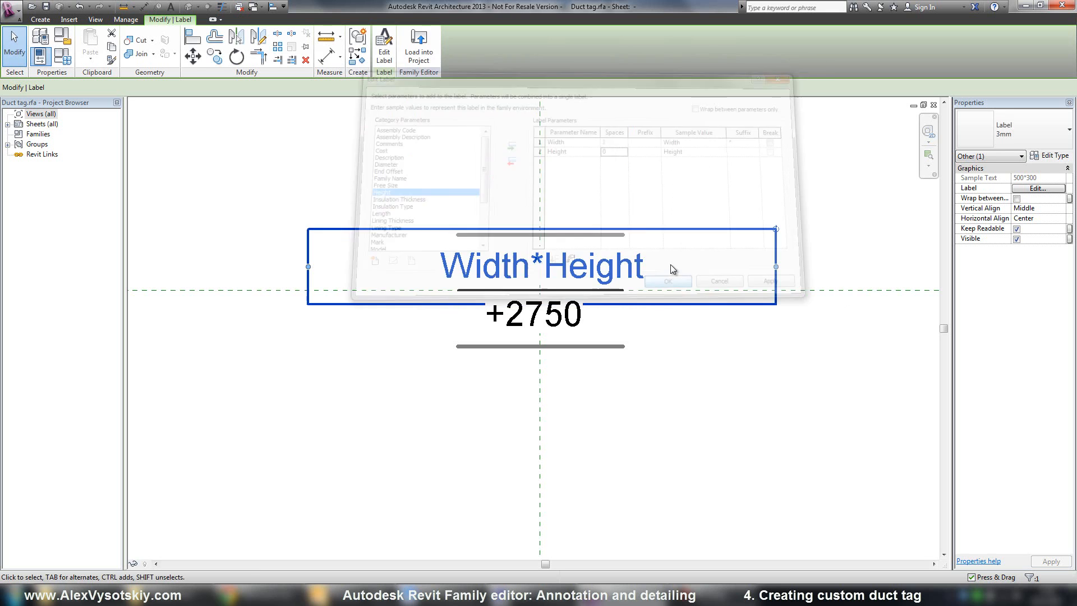
{"action": "left_click", "coordinate": [668, 281]}
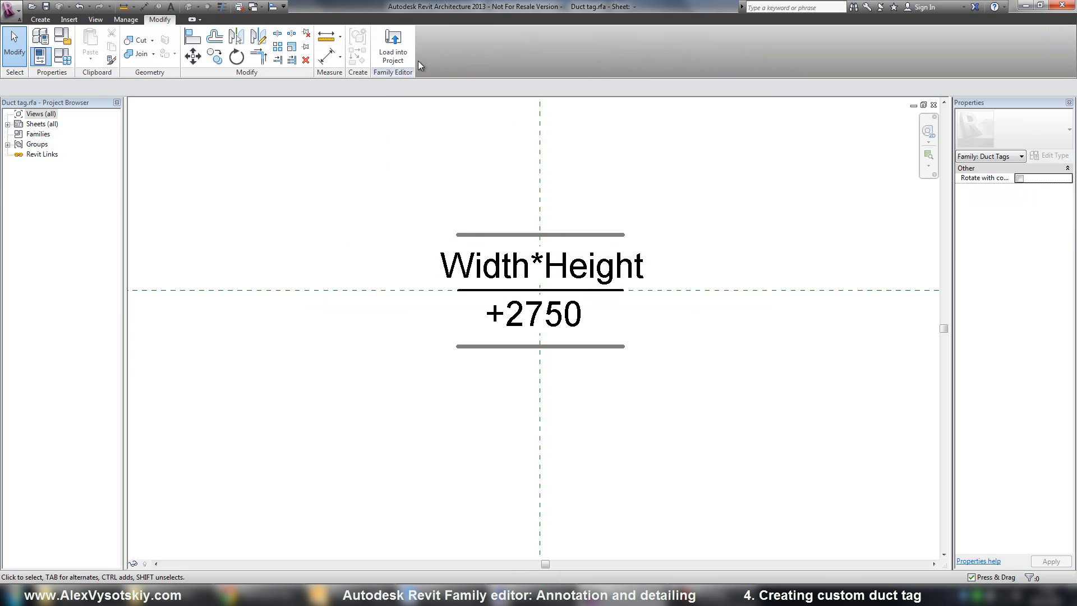
Step: Reload the Duct tag family with overwrite, then add leaders to both 300*150 duct tags
{"action": "left_click", "coordinate": [392, 43]}
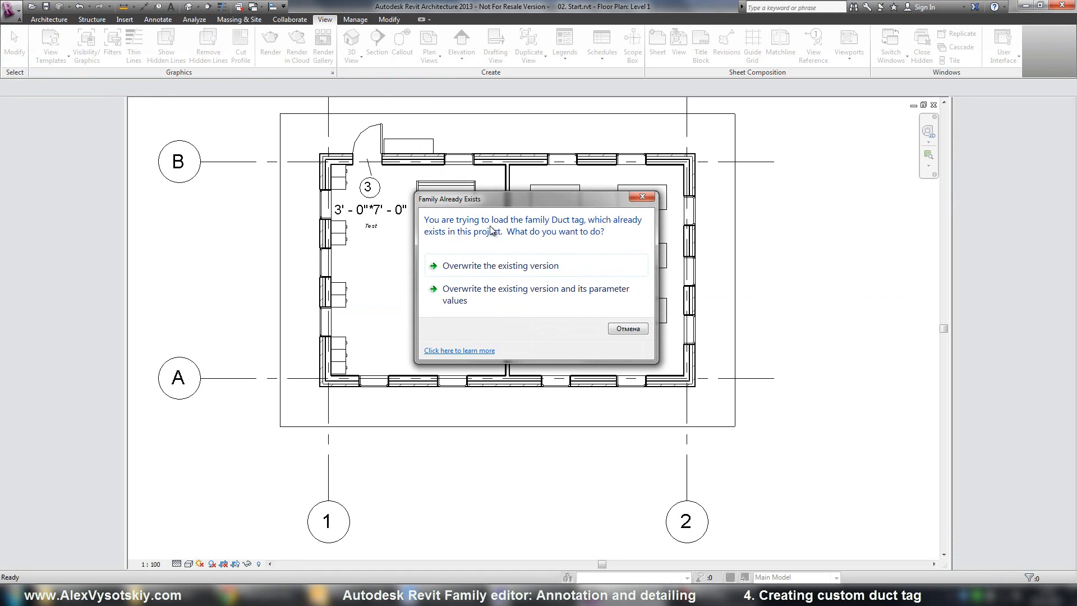
{"action": "left_click", "coordinate": [499, 265]}
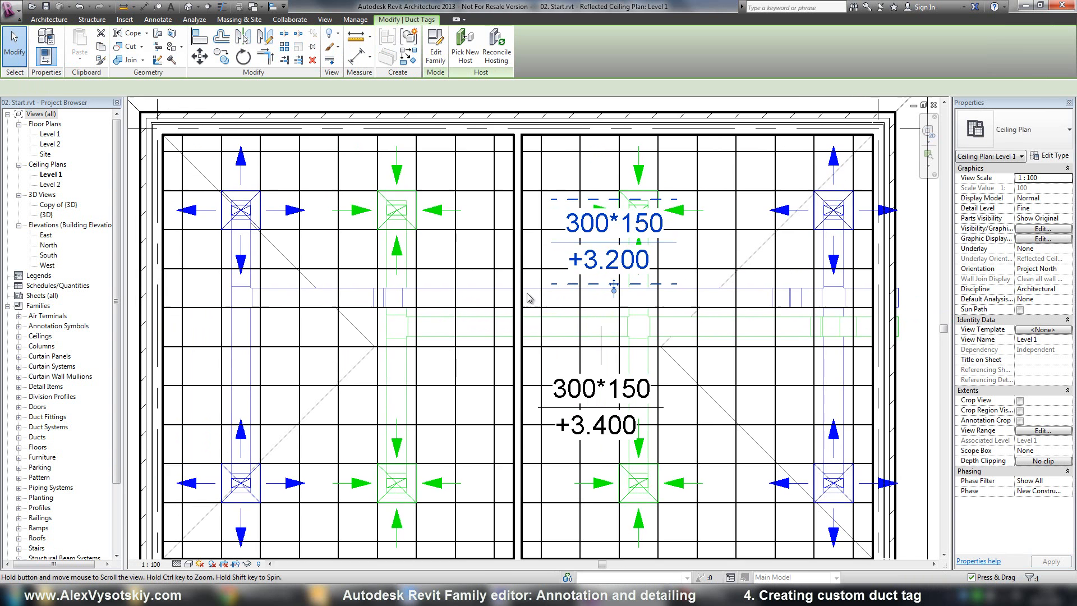
{"action": "left_click", "coordinate": [613, 292]}
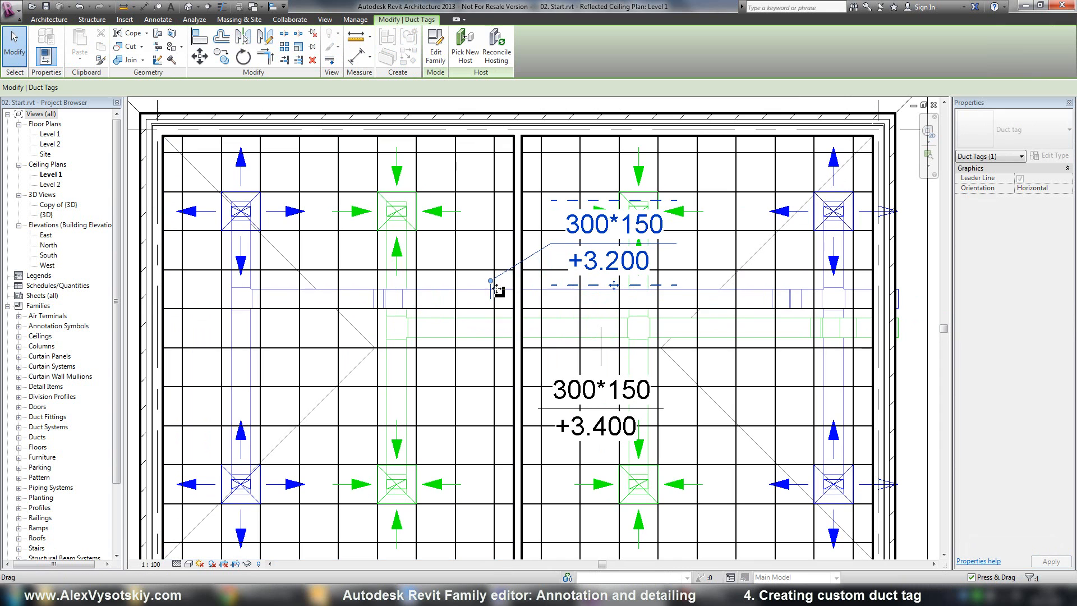
{"action": "left_click", "coordinate": [490, 282]}
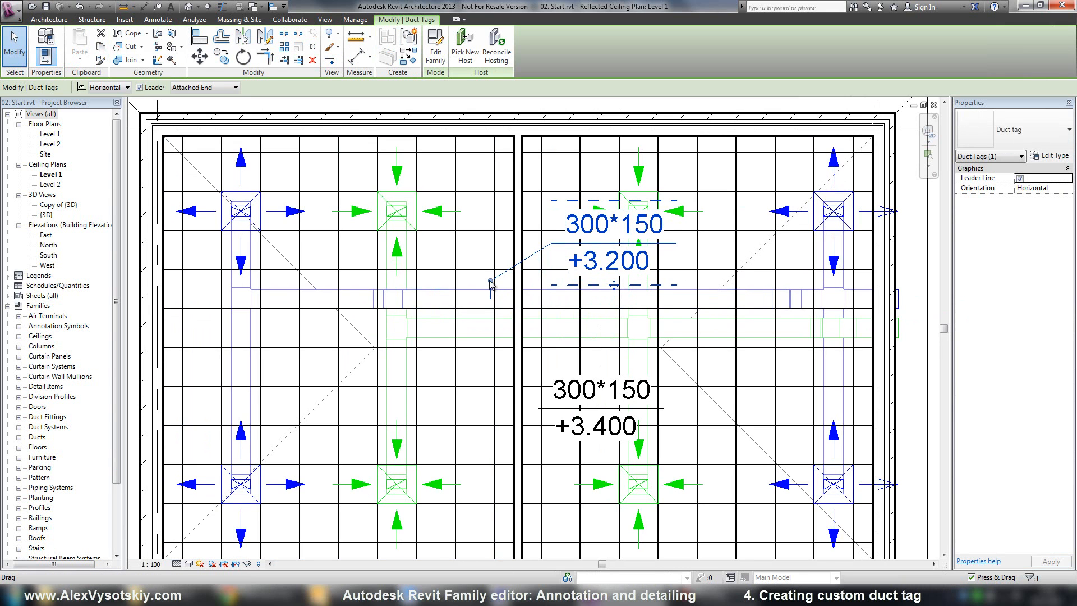
{"action": "scroll", "scroll_direction": "down", "scroll_amount": 3}
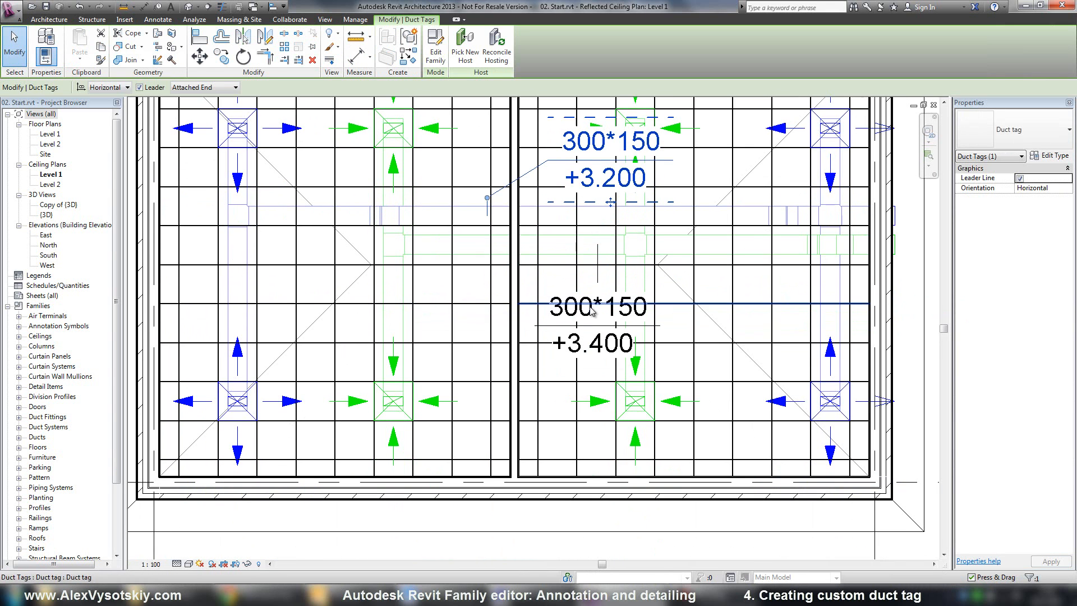
{"action": "left_click", "coordinate": [592, 309]}
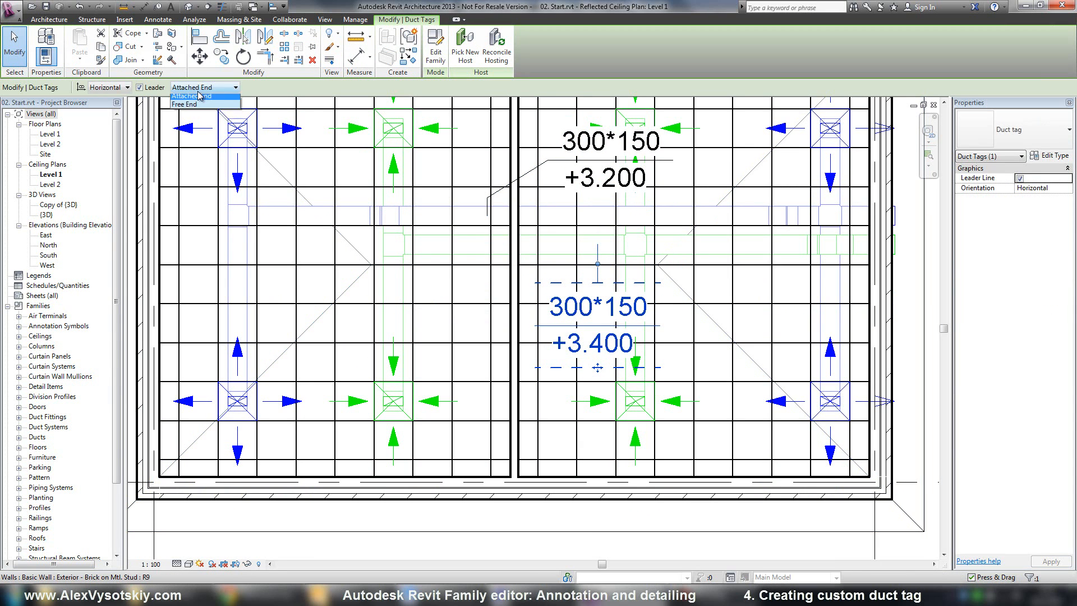
{"action": "left_click", "coordinate": [183, 105]}
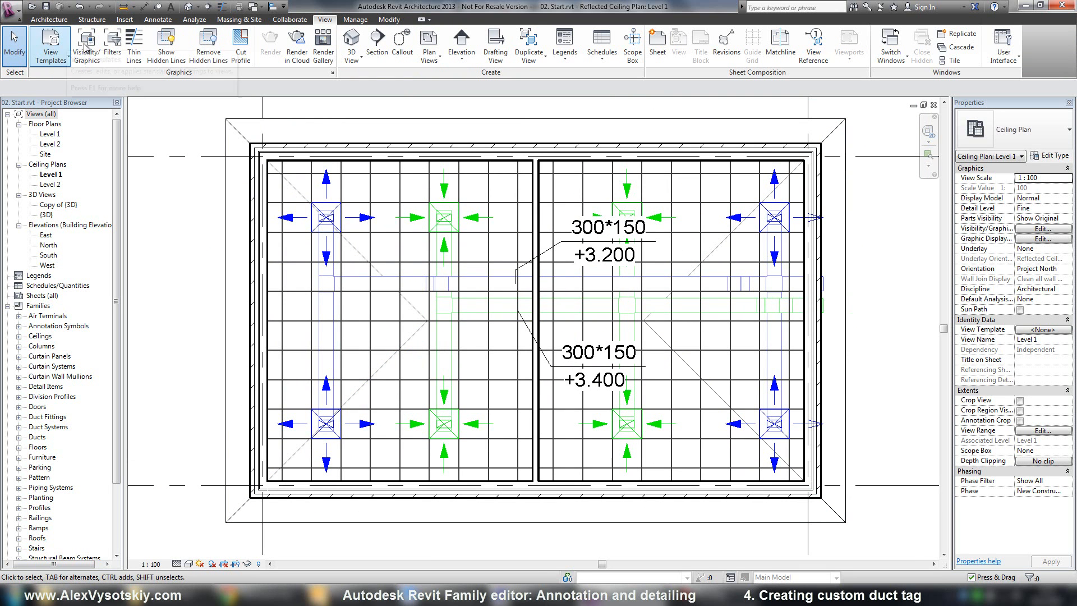
Step: Override Ducts and Duct Fittings projection lines to line weight 5 in Visibility/Graphics
{"action": "left_click", "coordinate": [82, 43]}
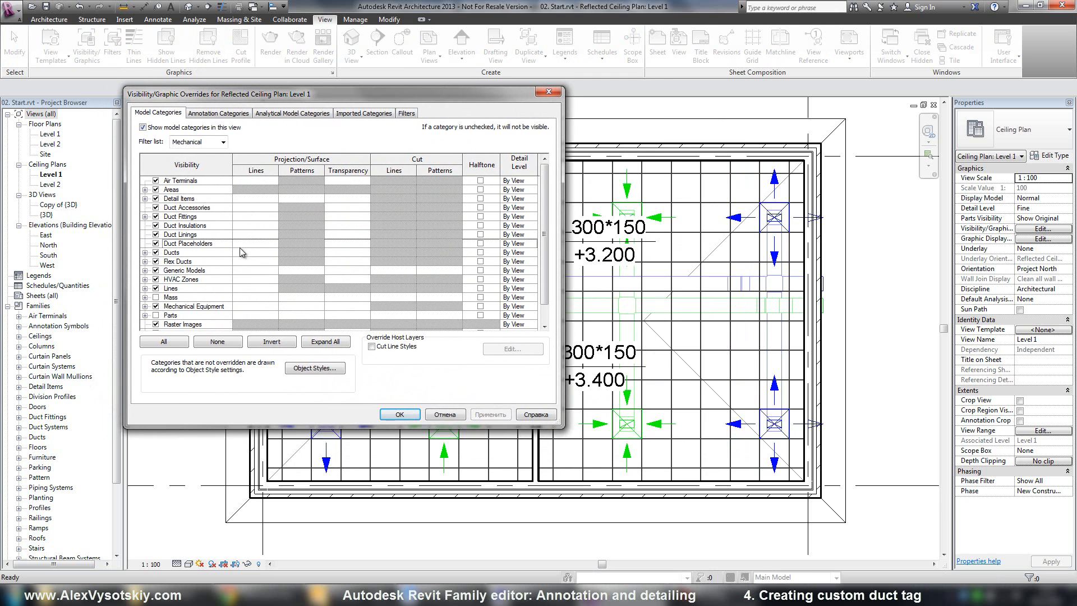
{"action": "left_click", "coordinate": [171, 252]}
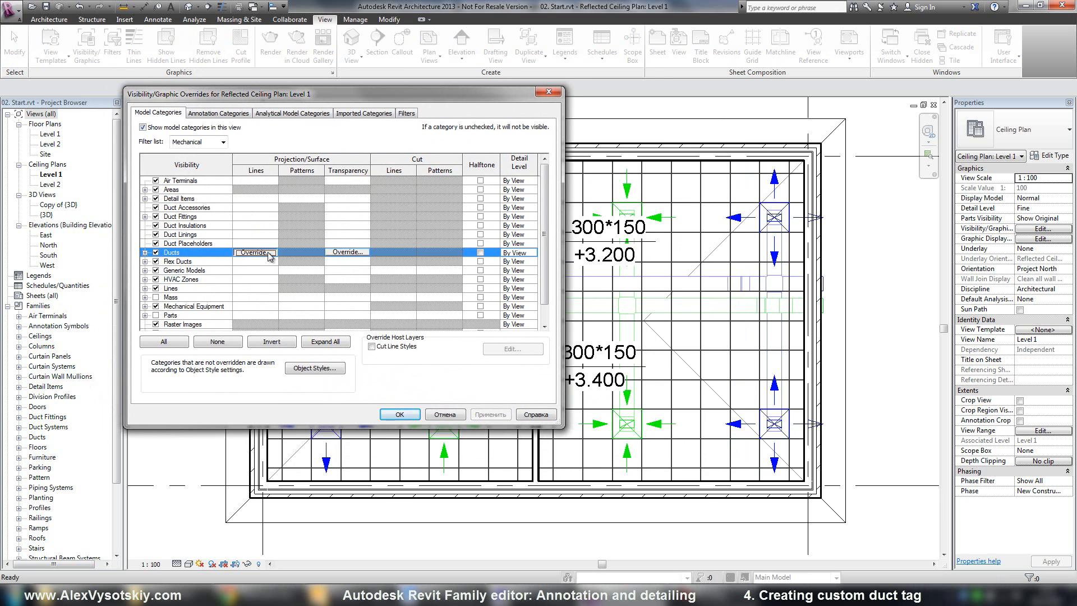
{"action": "left_click", "coordinate": [253, 253]}
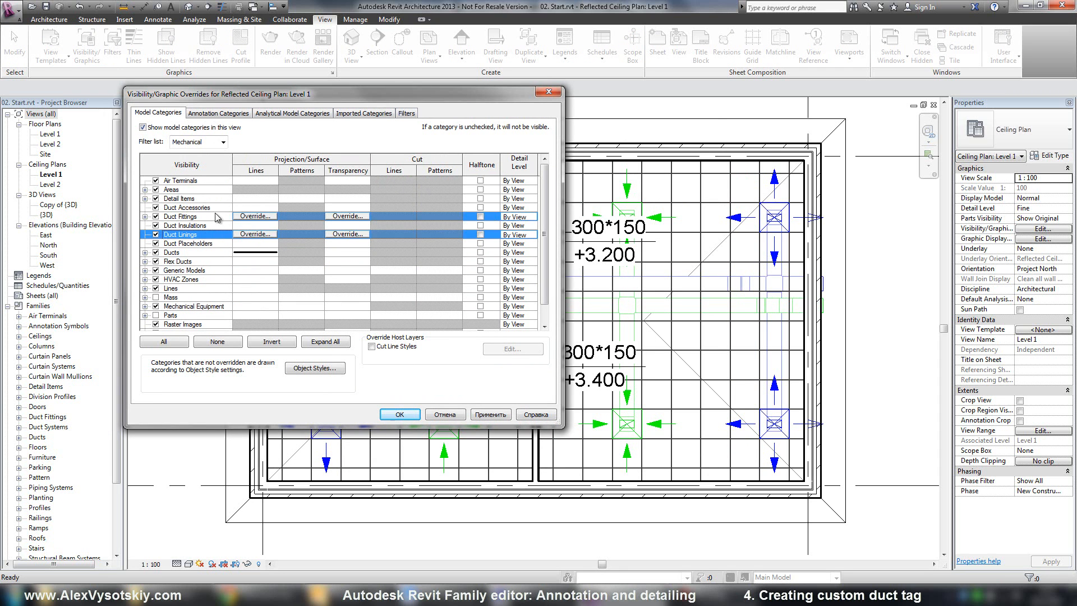
{"action": "left_click", "coordinate": [181, 216]}
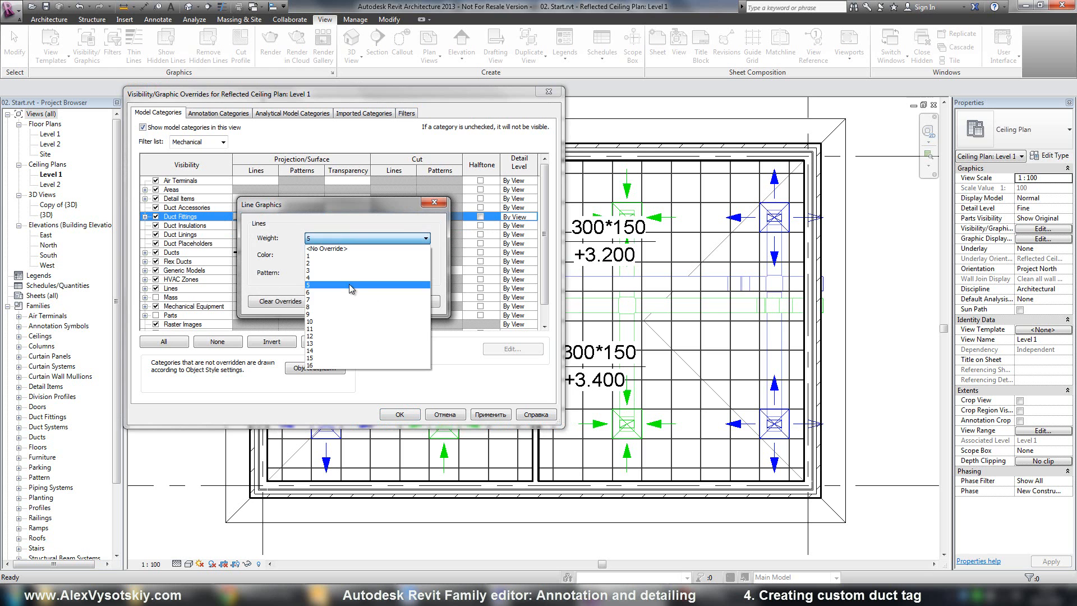
{"action": "left_click", "coordinate": [352, 284]}
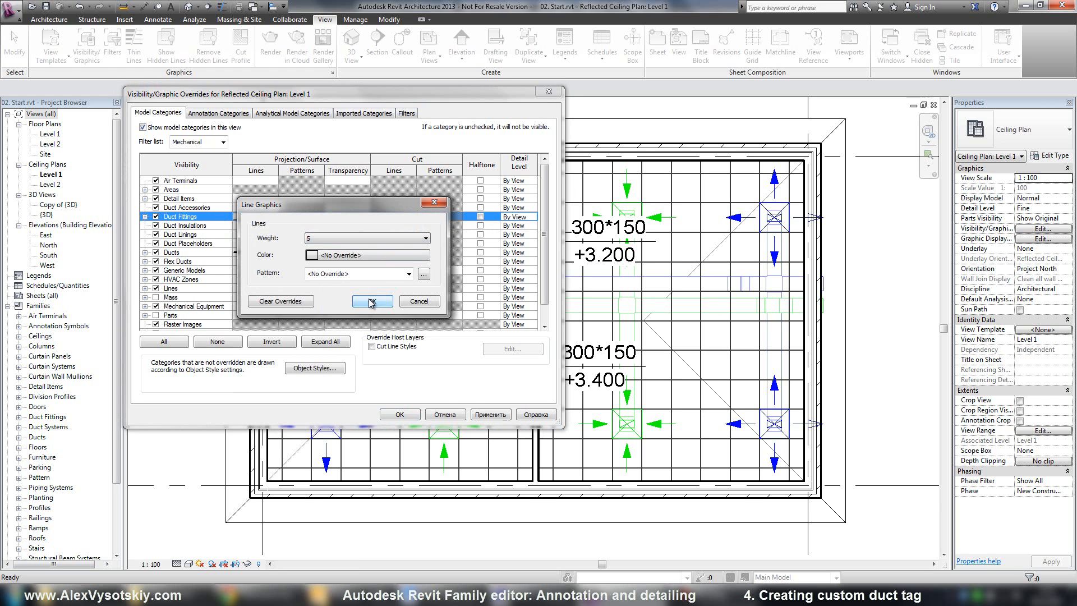
{"action": "left_click", "coordinate": [372, 301]}
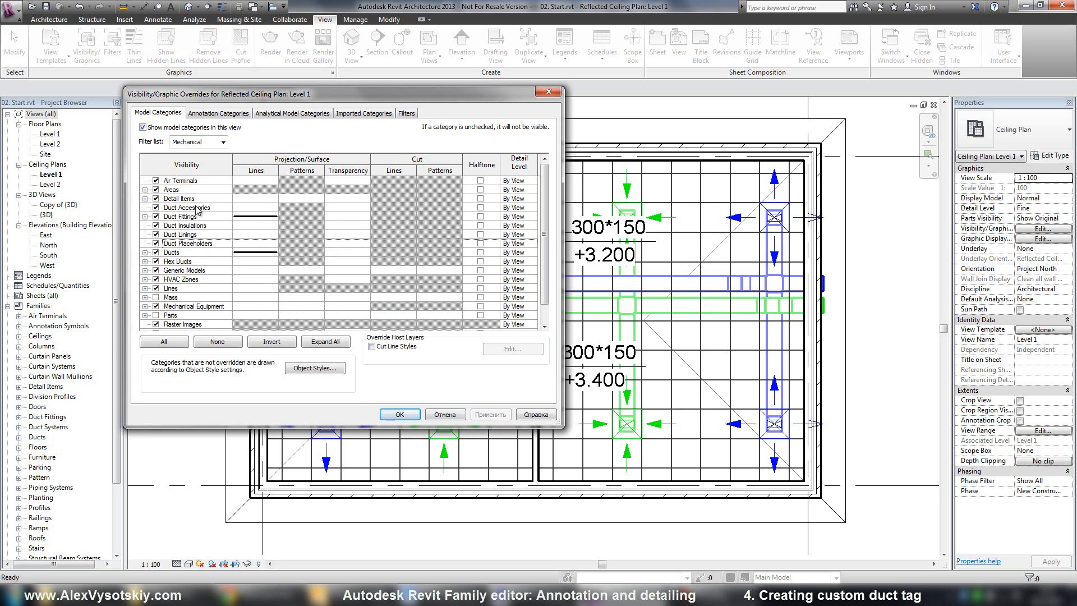
Step: Set Ceilings to halftone under the Architecture categories and apply the overrides
{"action": "left_click", "coordinate": [223, 142]}
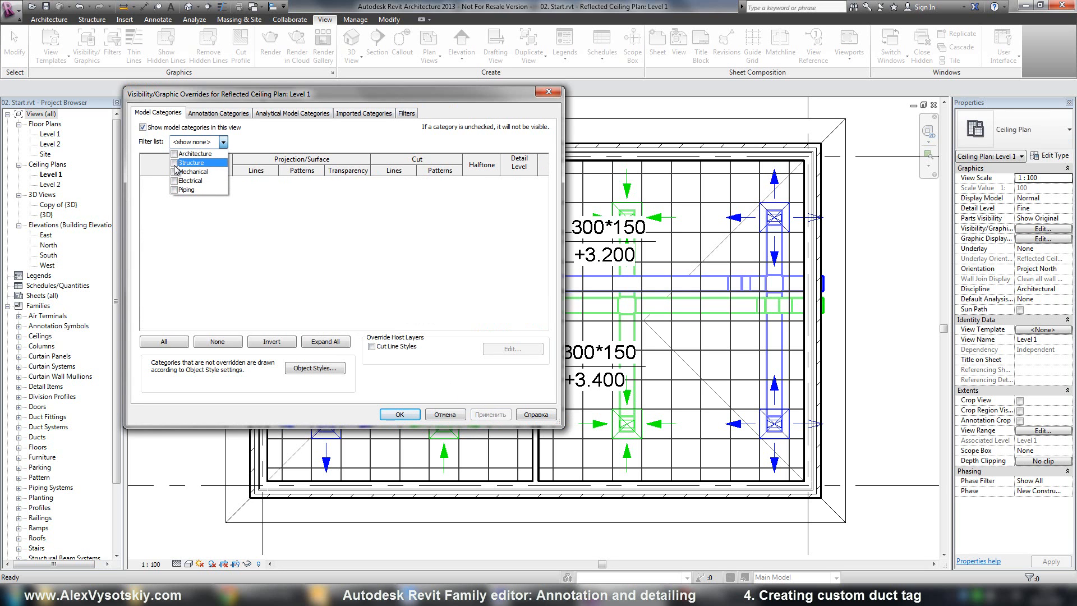
{"action": "left_click", "coordinate": [196, 153]}
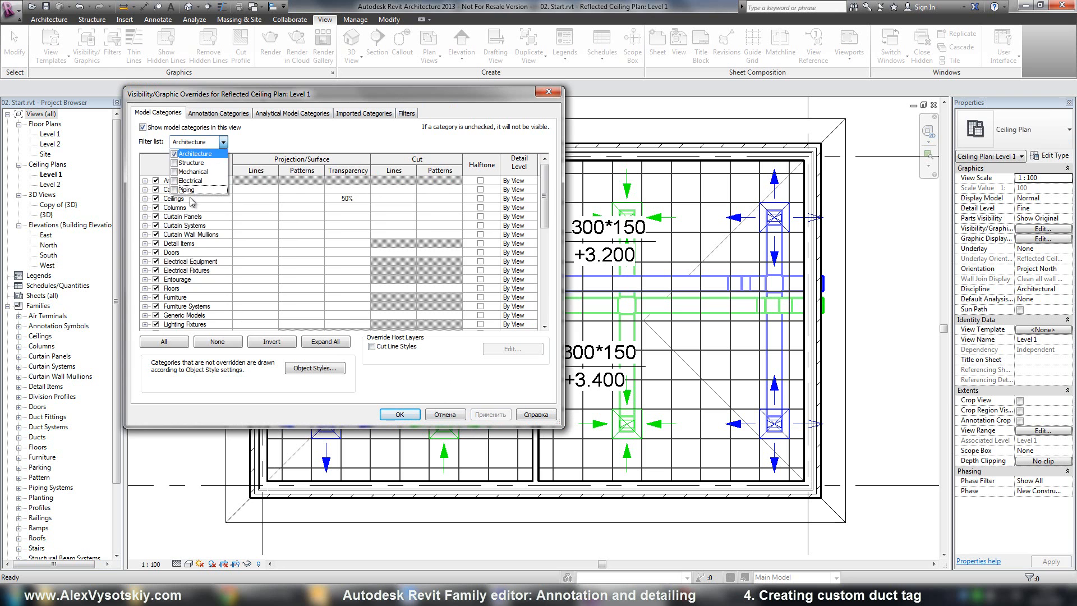
{"action": "left_click", "coordinate": [194, 153]}
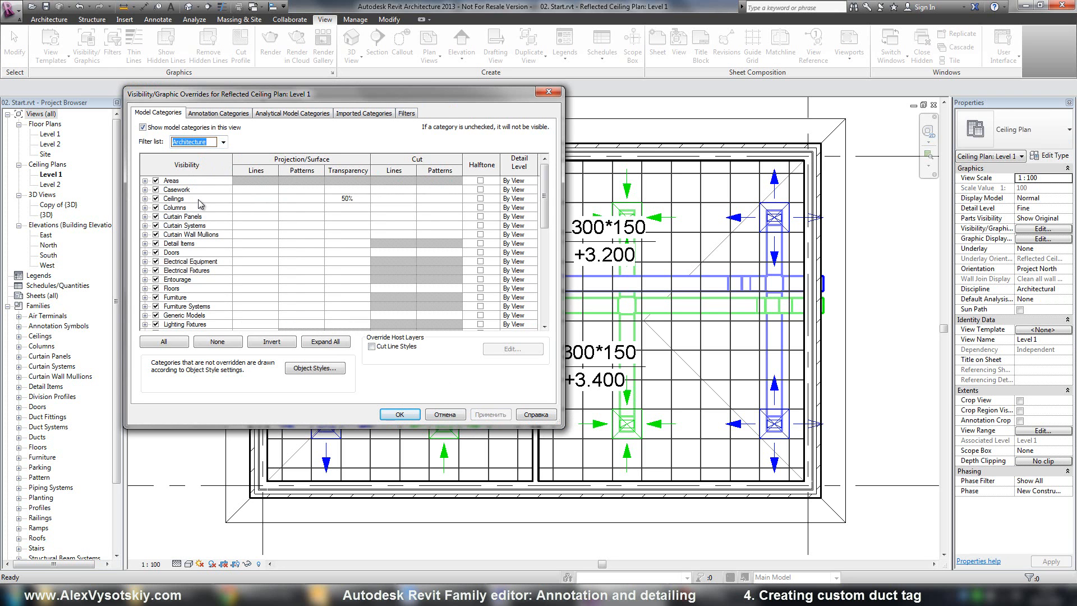
{"action": "left_click", "coordinate": [173, 198]}
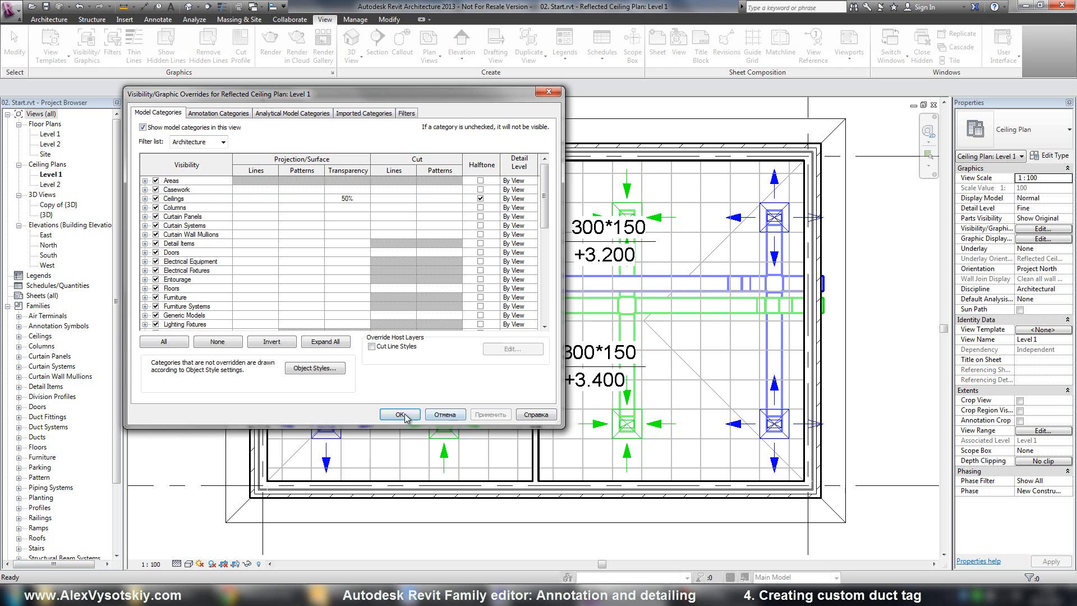
{"action": "left_click", "coordinate": [399, 414]}
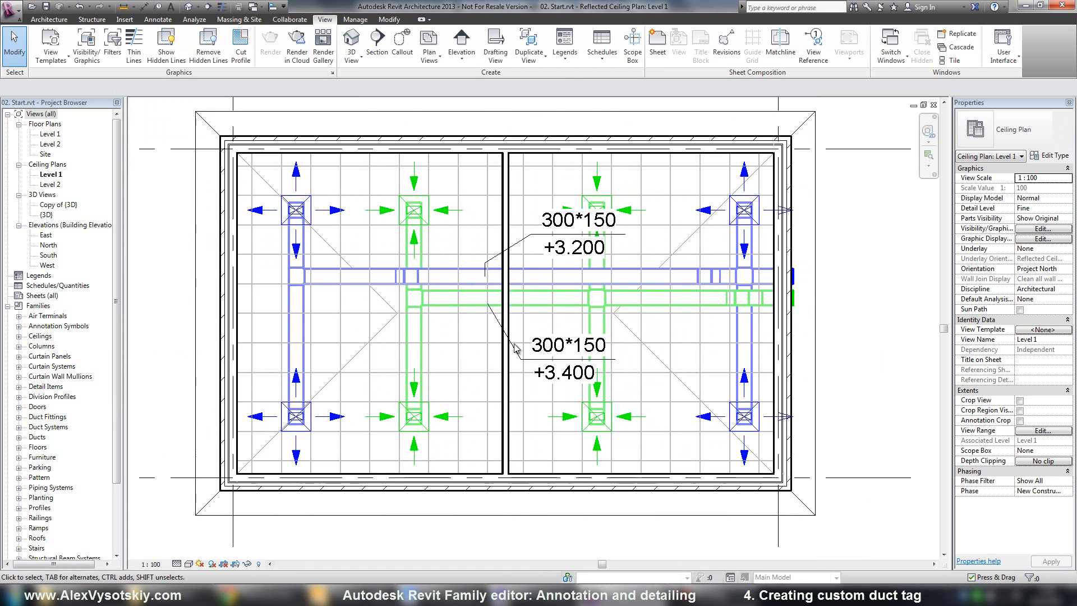
{"action": "mouse_move", "coordinate": [675, 359]}
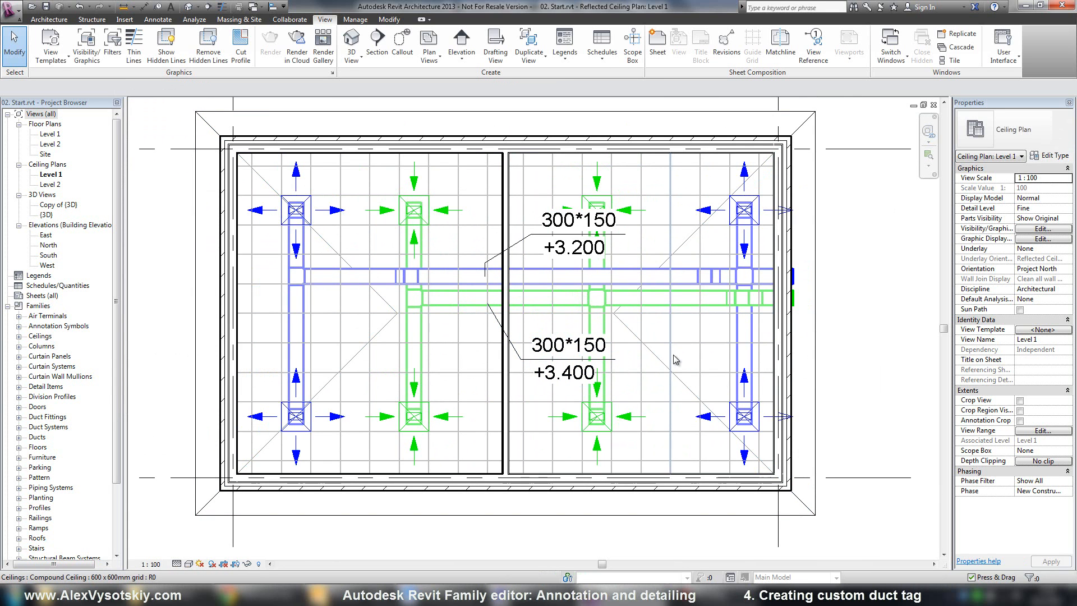